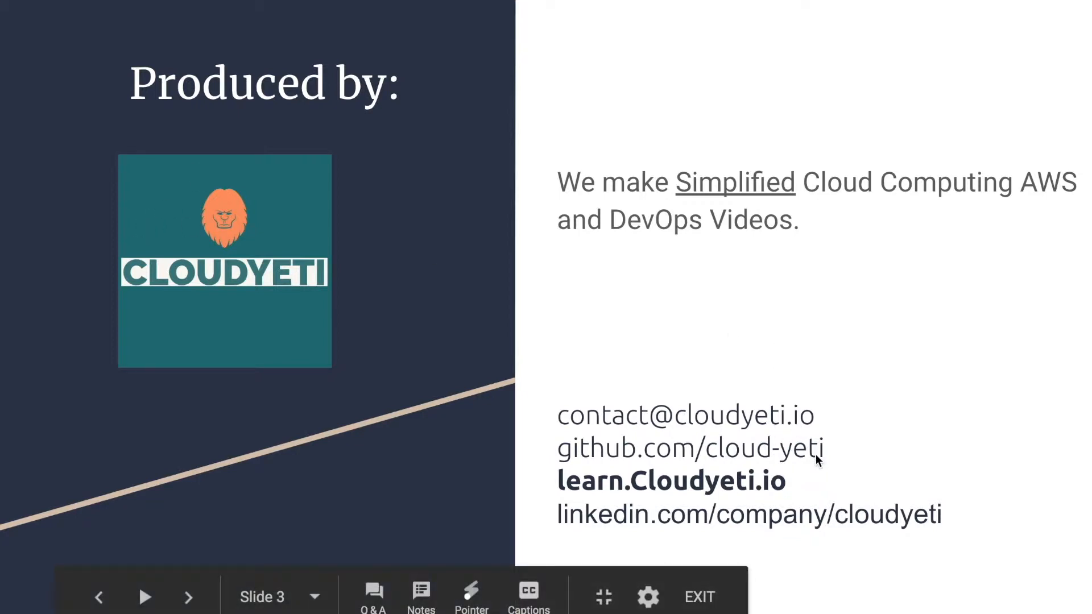
mouse_move(787, 495)
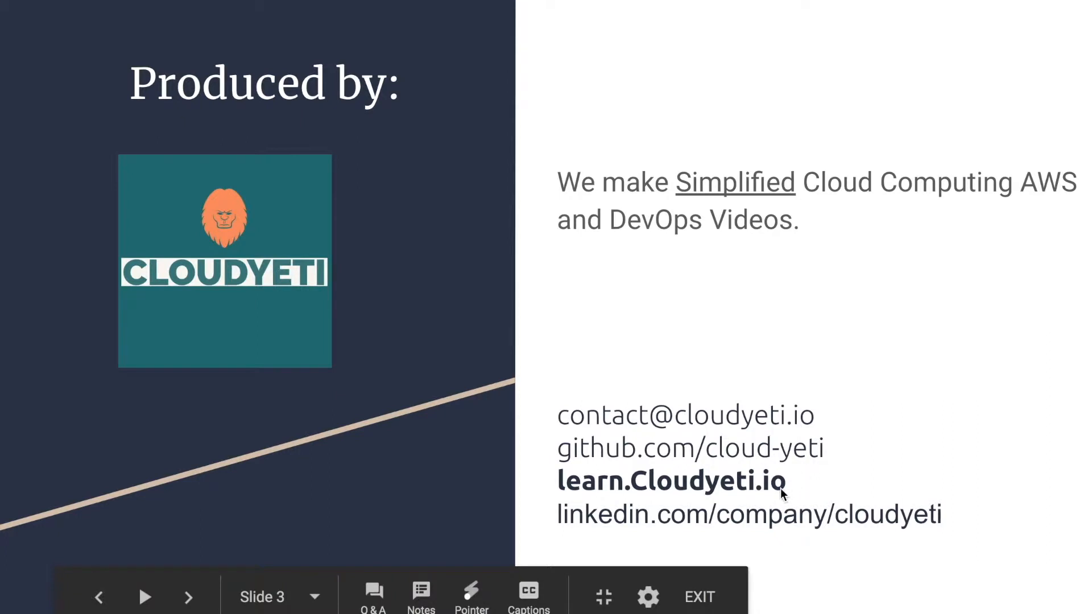
mouse_move(825, 547)
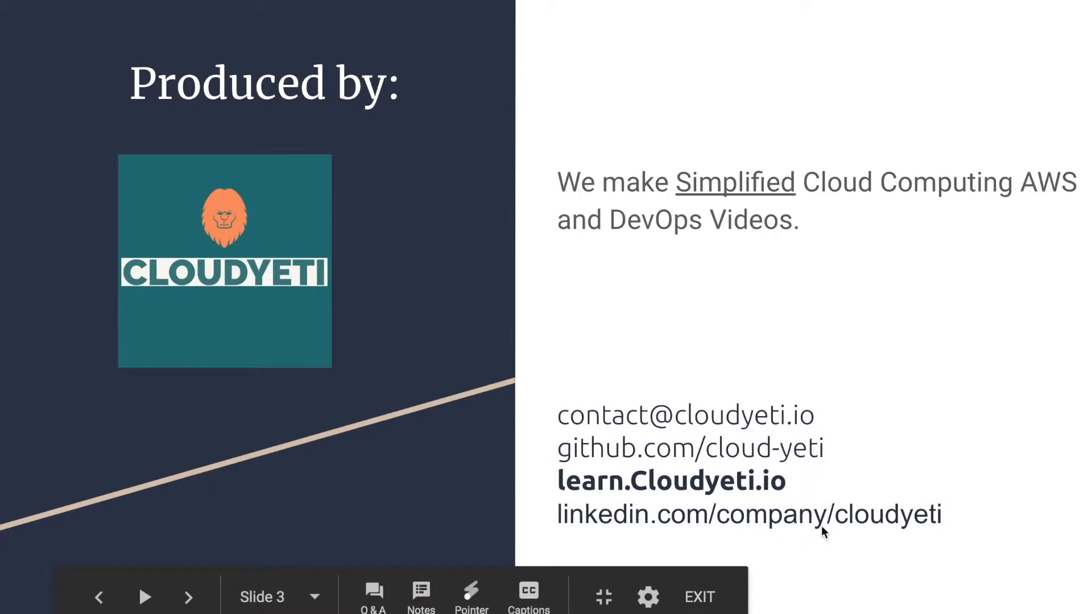
Show the EC2 Instances list with the terminated Instance-store-EC2 instance
click(189, 598)
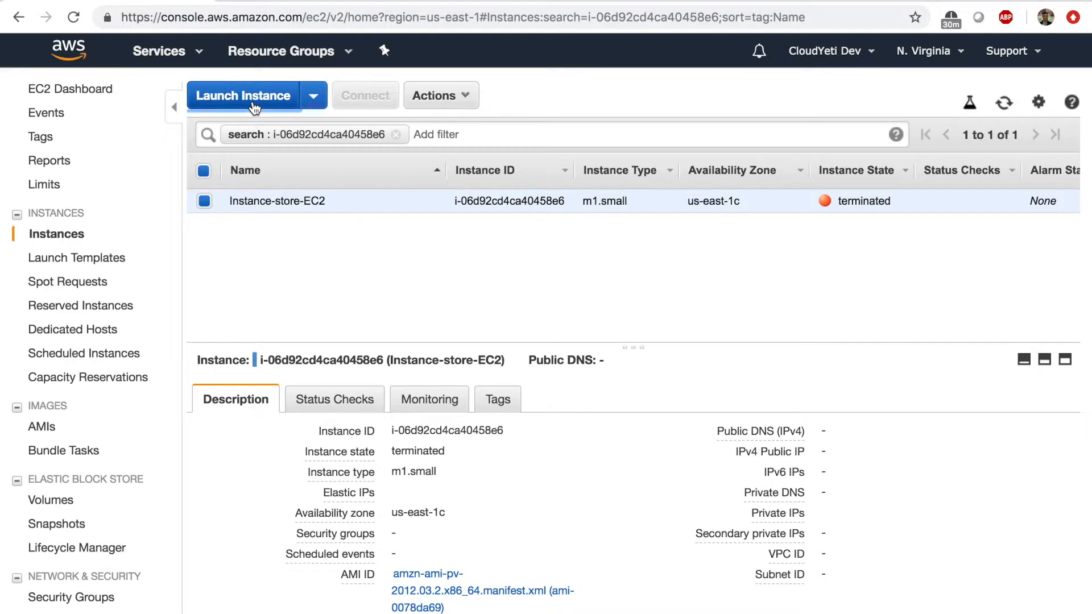
Set up an Amazon Linux 2 t2.micro launch tagged Name = password-auth-test
click(242, 95)
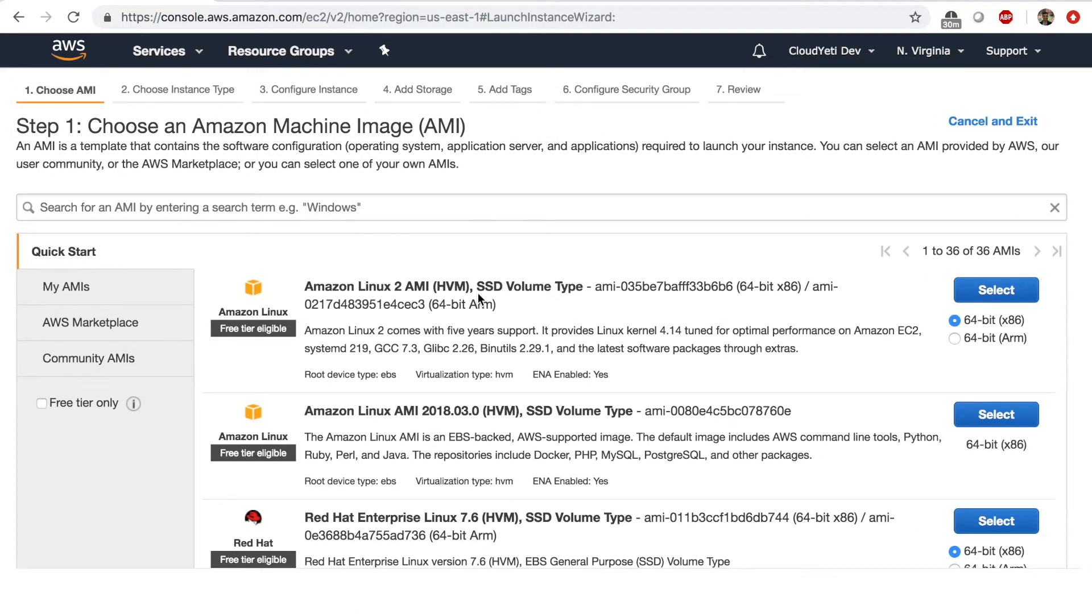
mouse_move(1000, 418)
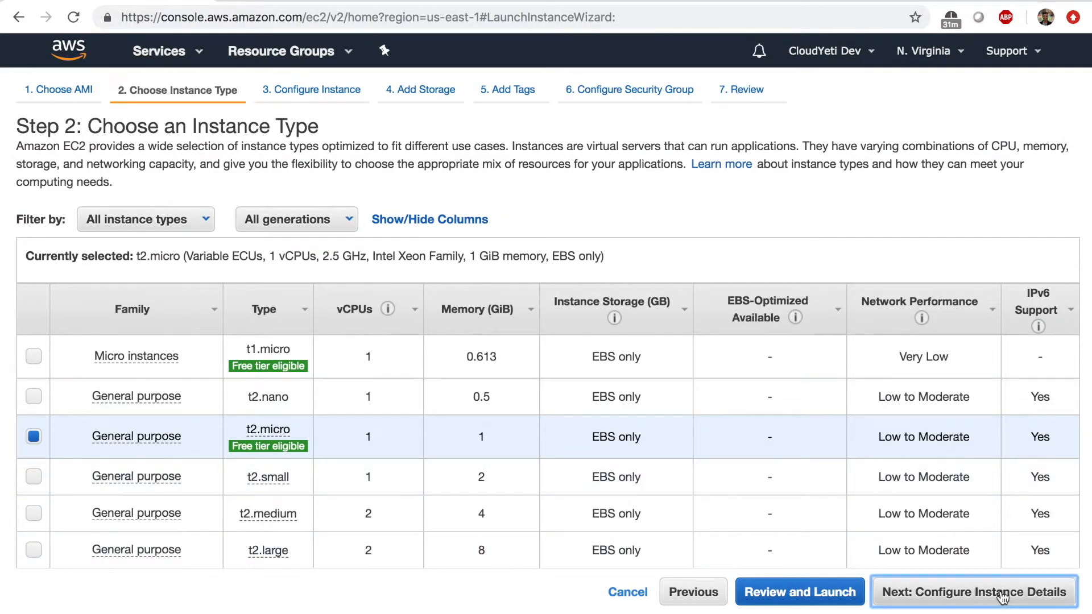
click(997, 592)
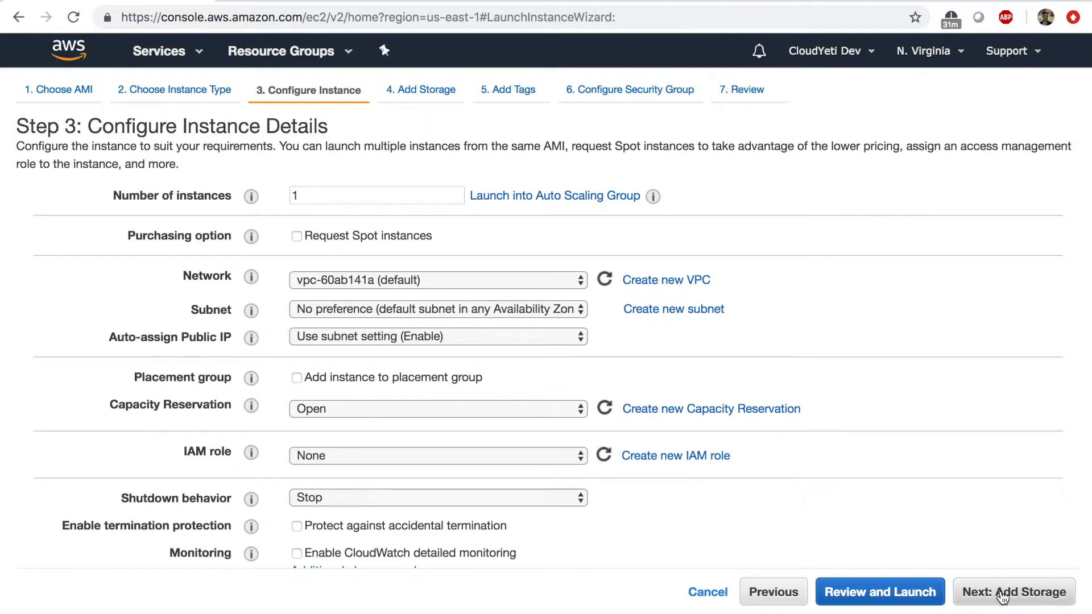
click(1004, 592)
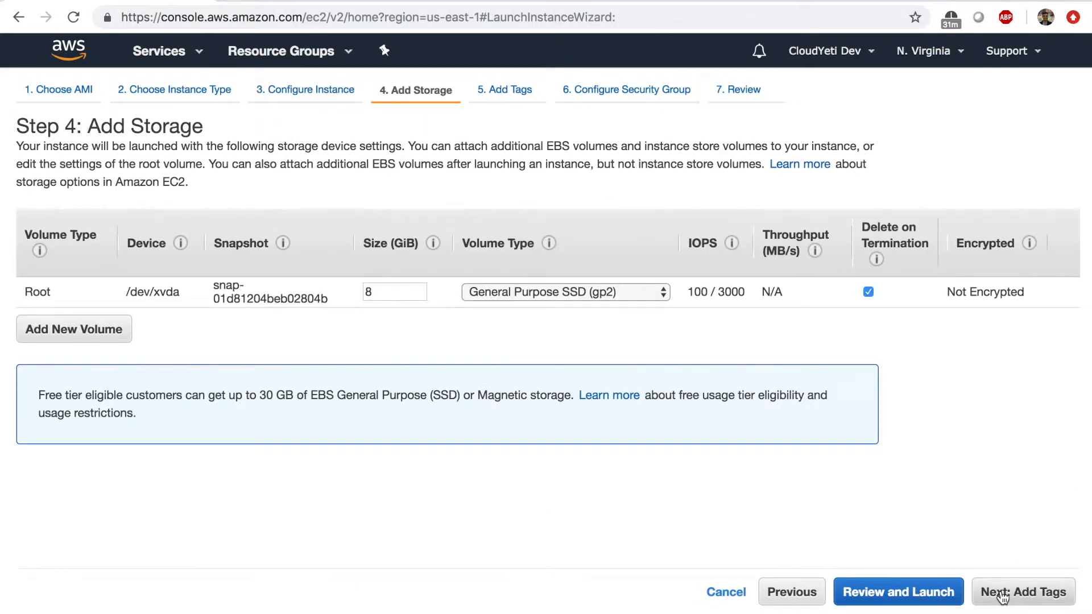
click(1022, 592)
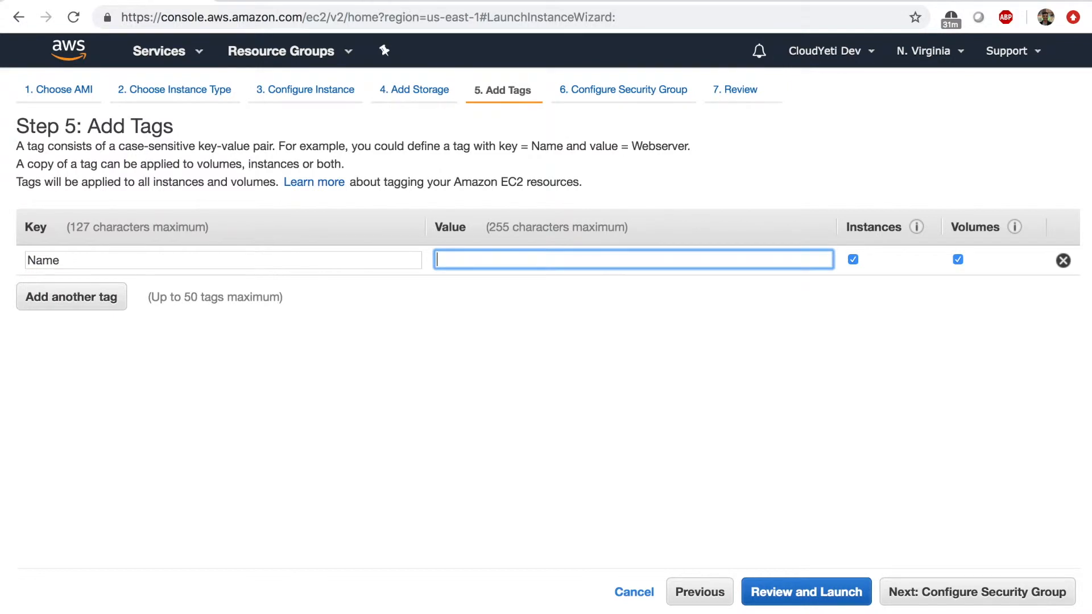
text(passwor)
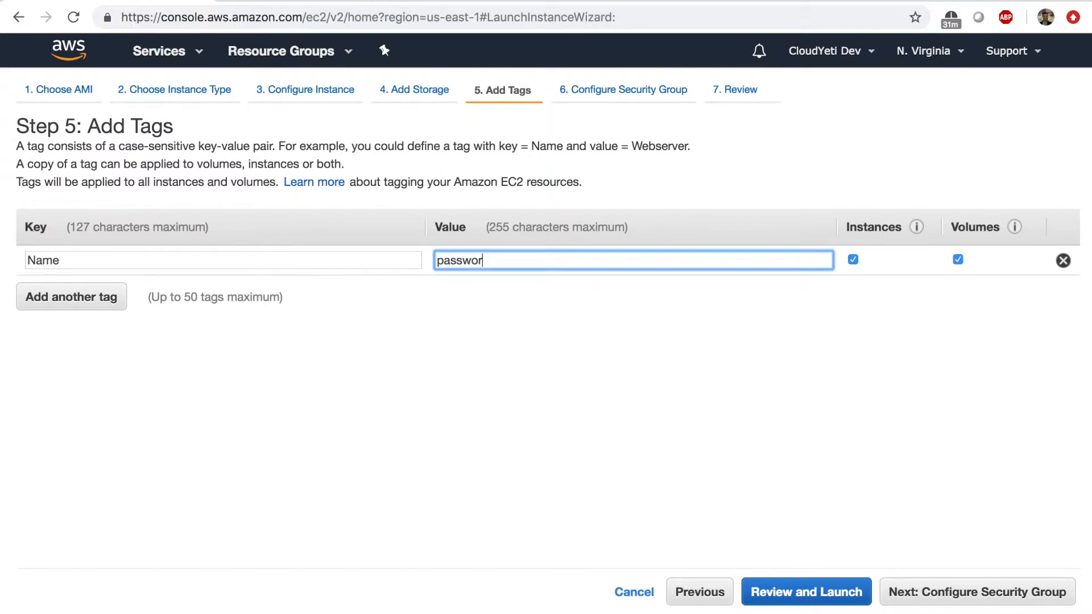
text(d-auth-te)
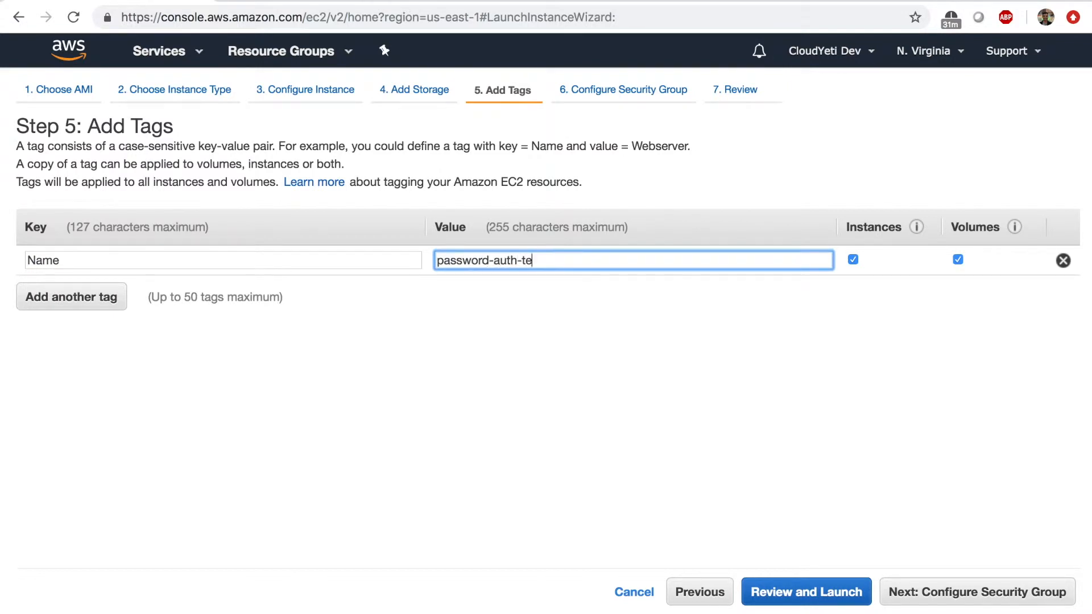
text(st)
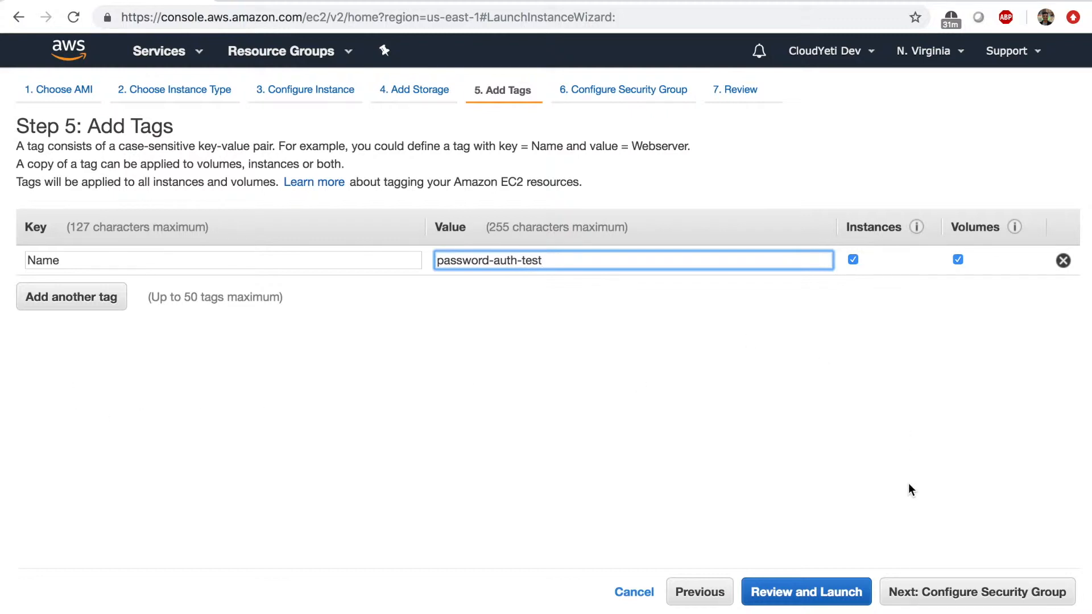
Reuse the existing first-instance security group with its SSH port 22 rule, then review the launch
click(979, 592)
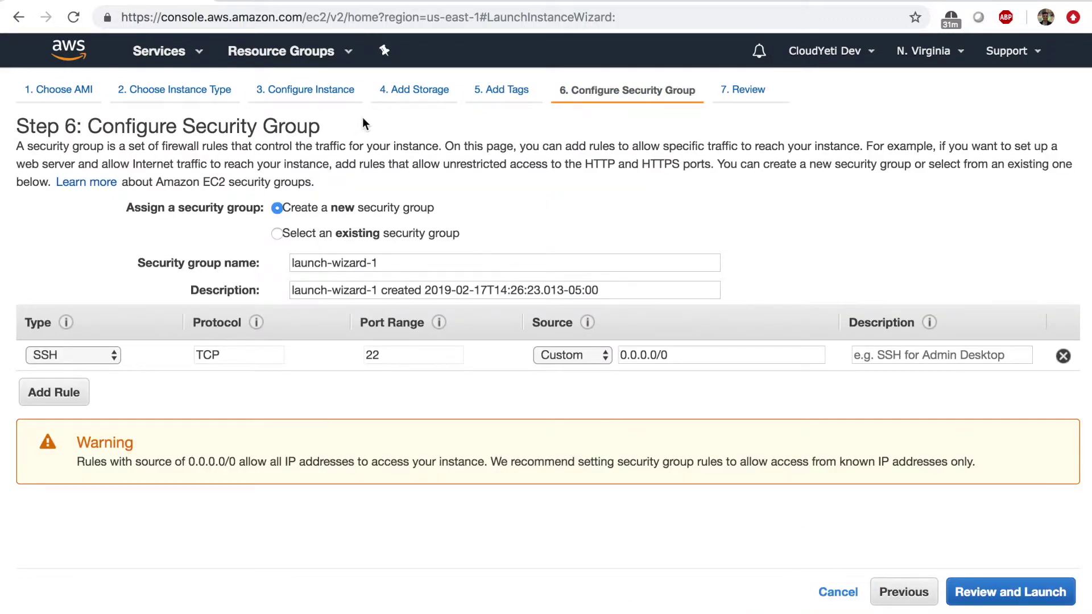
click(276, 233)
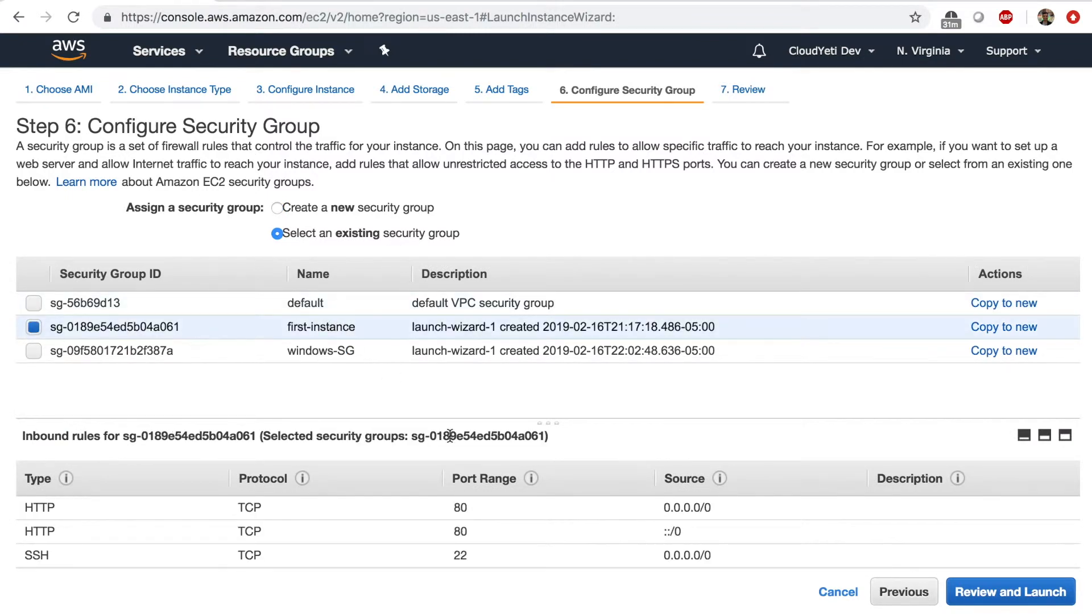
double_click(460, 556)
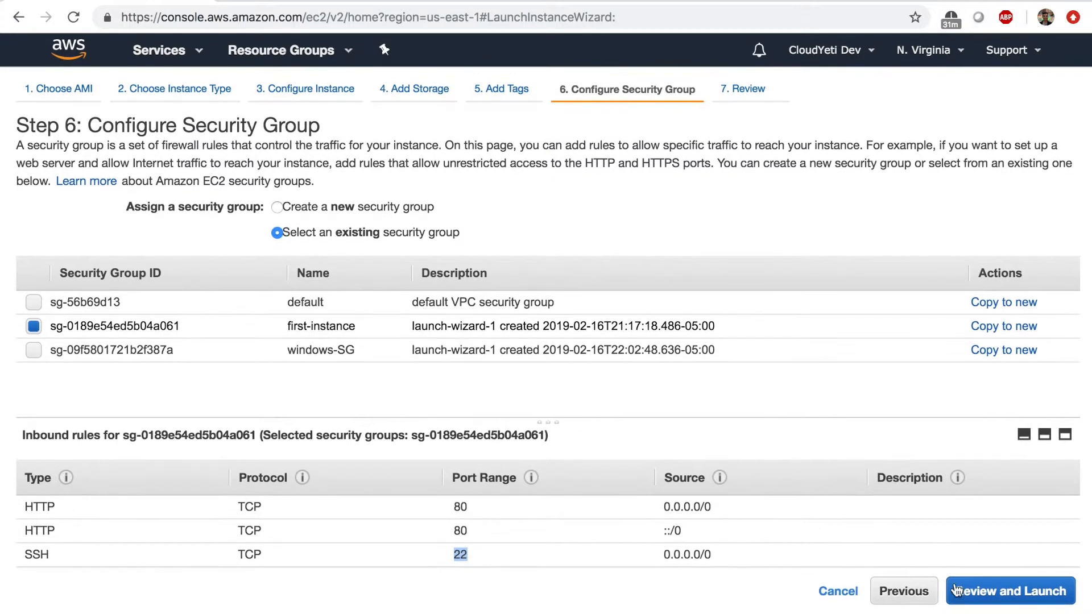
click(1015, 591)
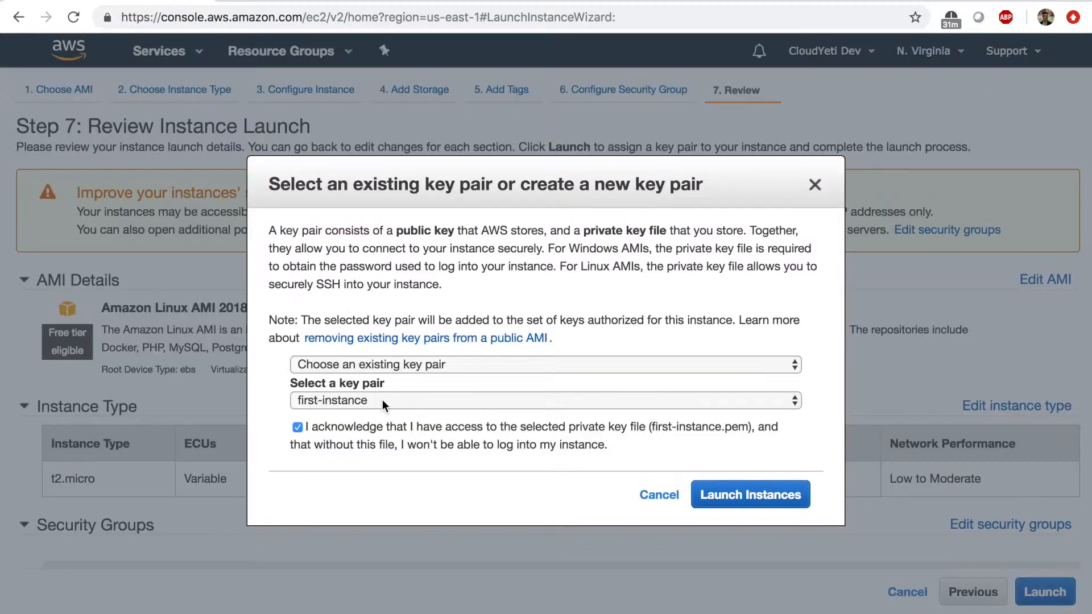
Launch with the first-instance key pair and view the new password-auth-test instance
click(750, 494)
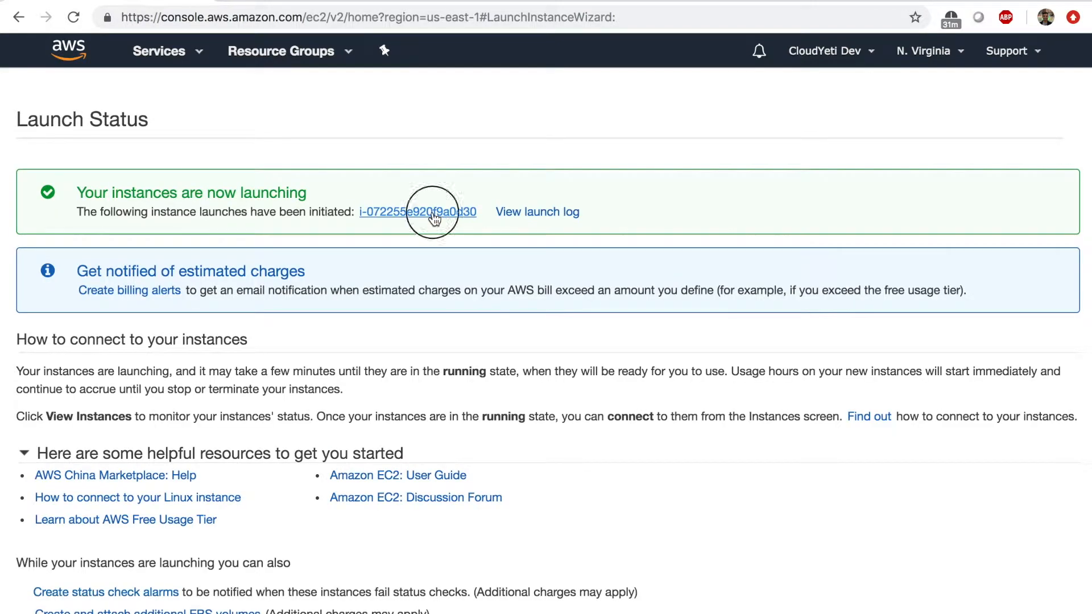
click(422, 212)
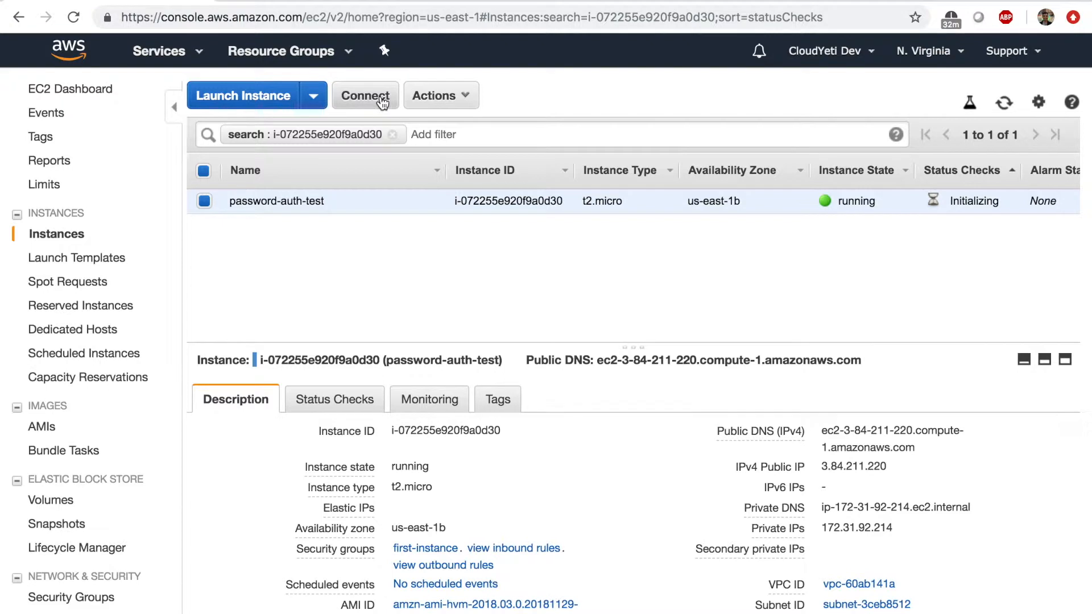
click(365, 95)
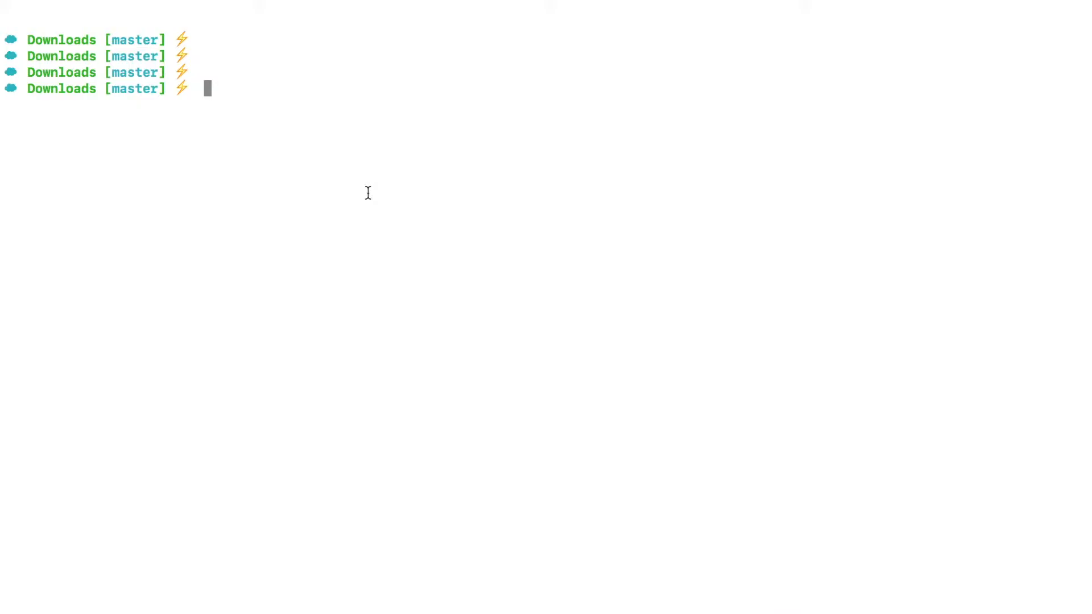
text(ssh -i "first-instance.pem" ec2-user@ec2-3-84-211-220.compute-1.amazonaws.com)
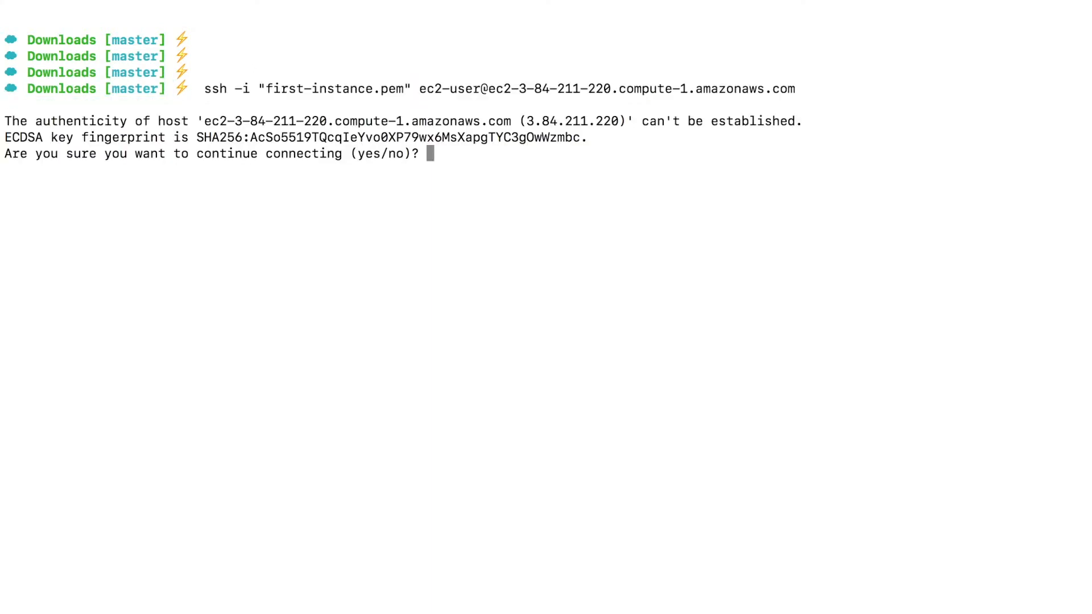
text(yes)
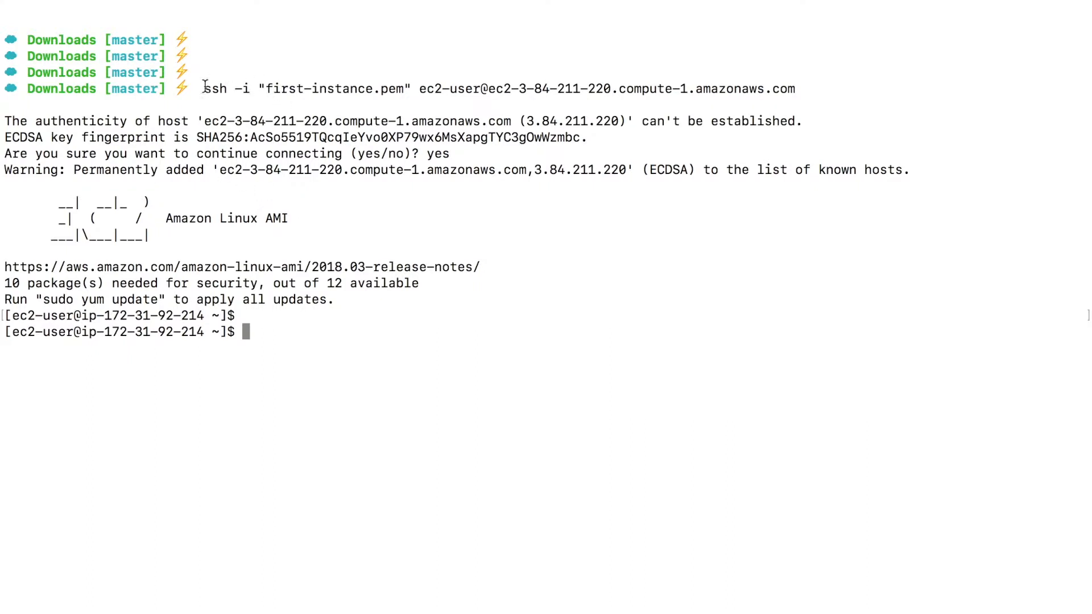
Run passwd ec2-user on the instance to reach the new-password prompt
drag(233, 88, 407, 89)
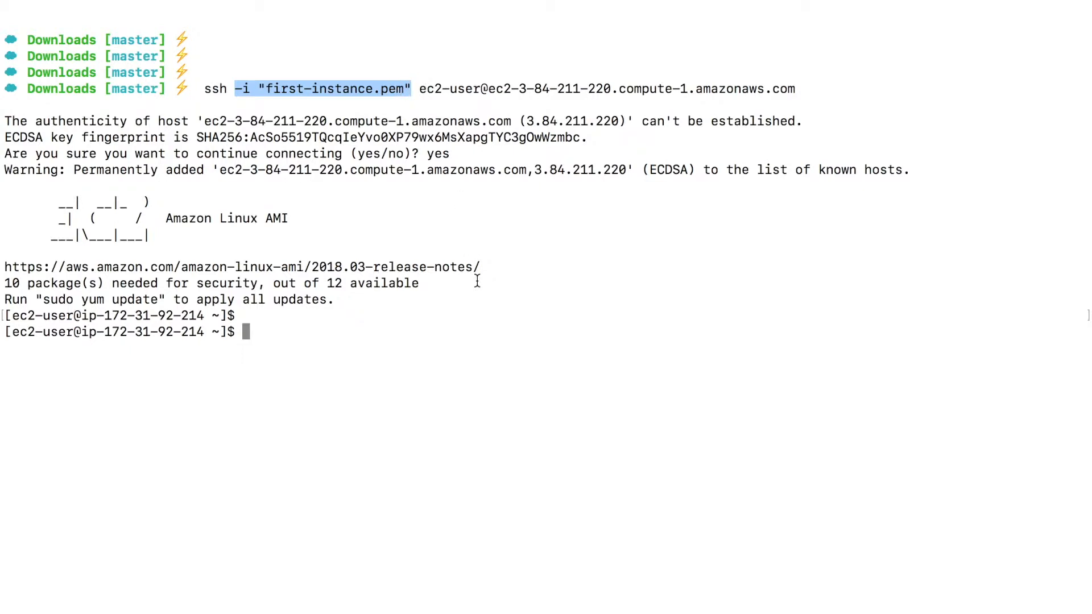
mouse_move(402, 383)
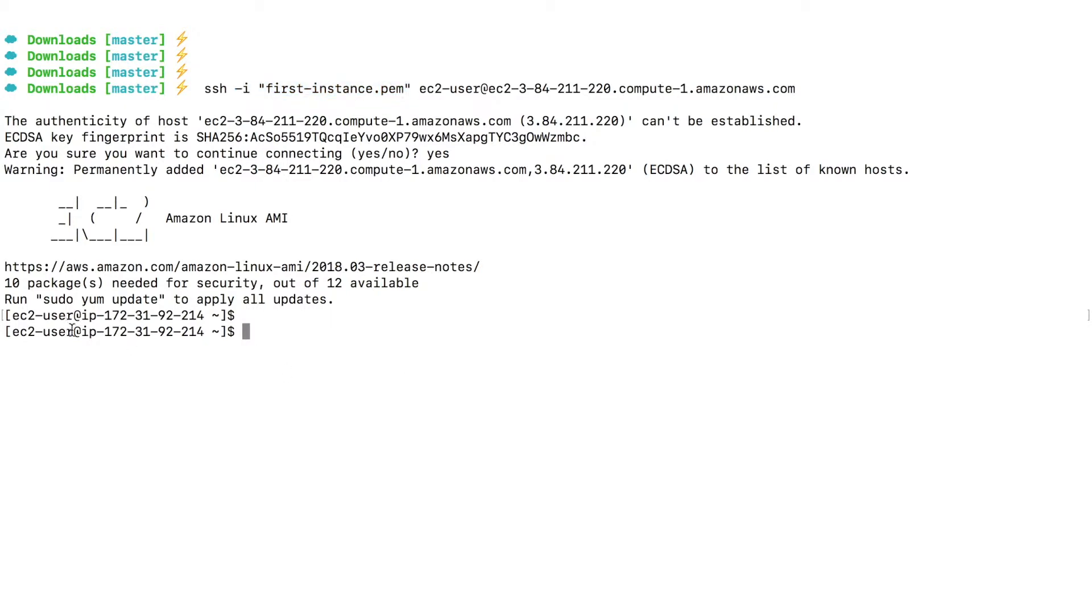
mouse_move(293, 345)
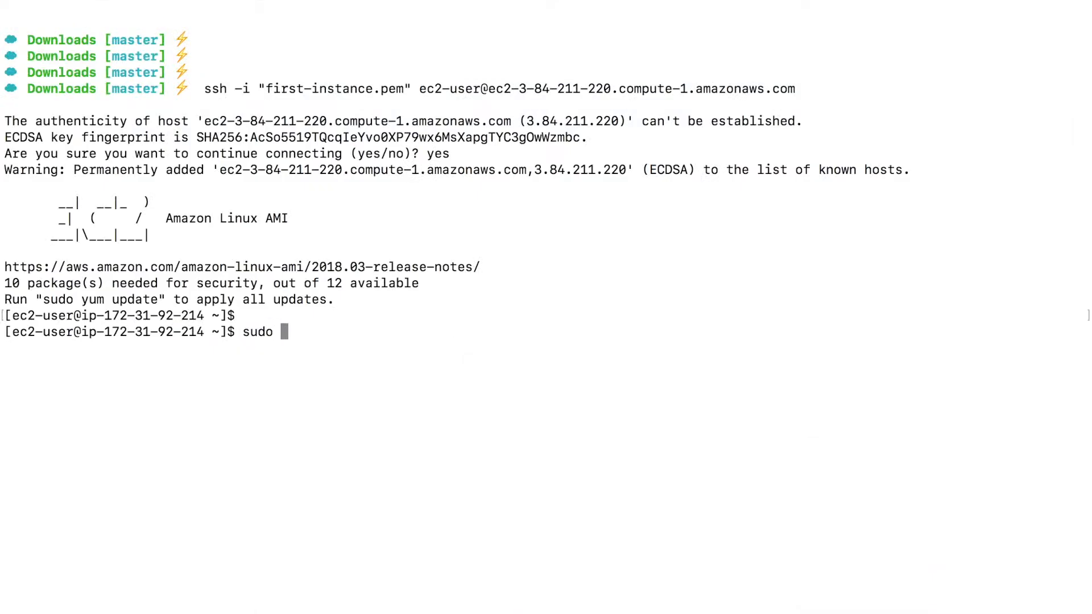
text(passwd ec)
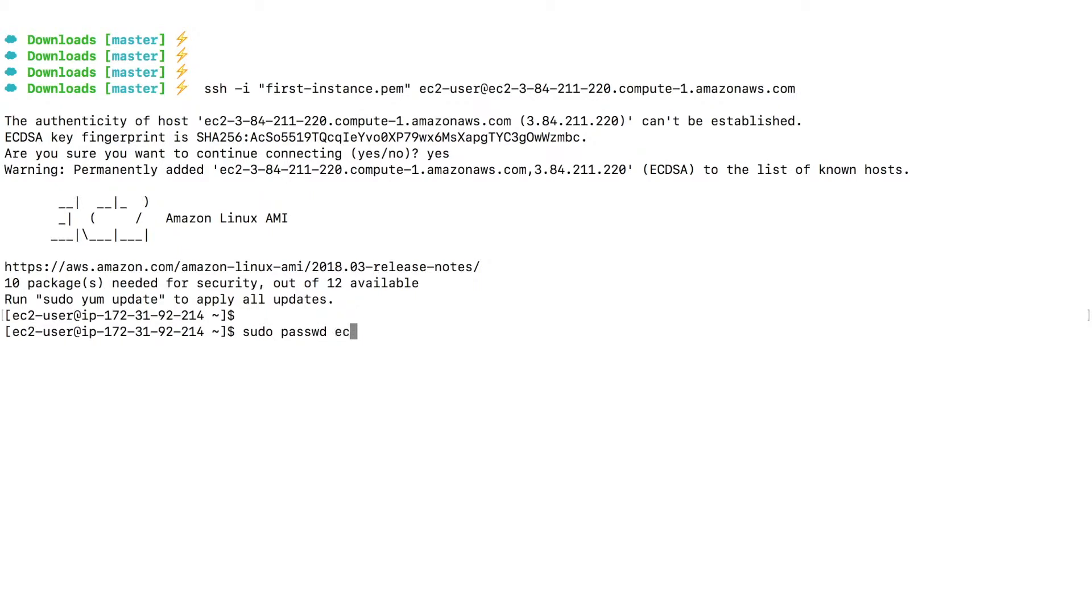
text(2-user)
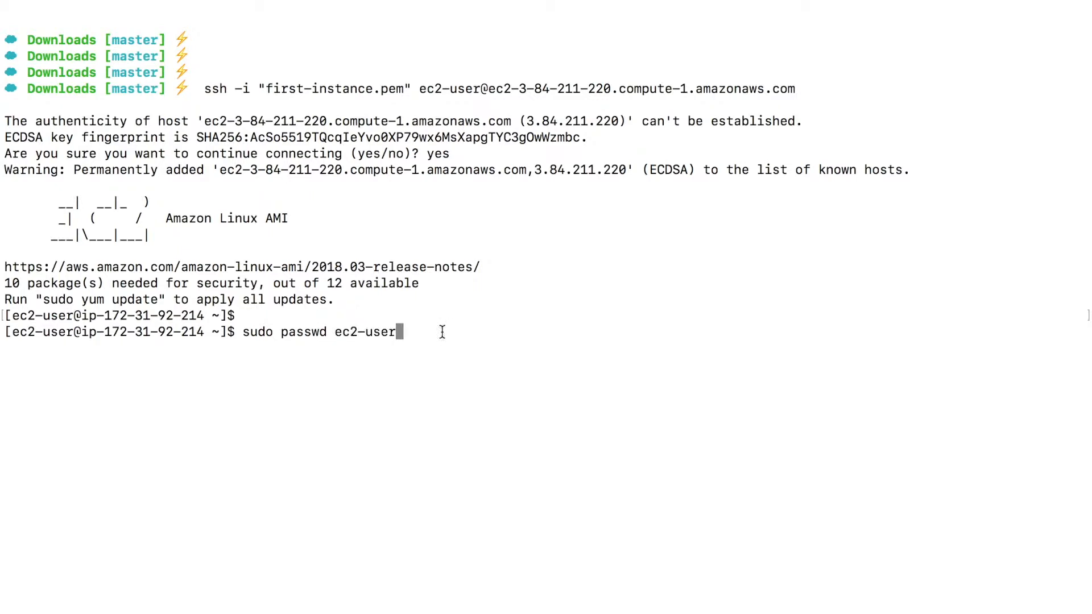
double_click(256, 332)
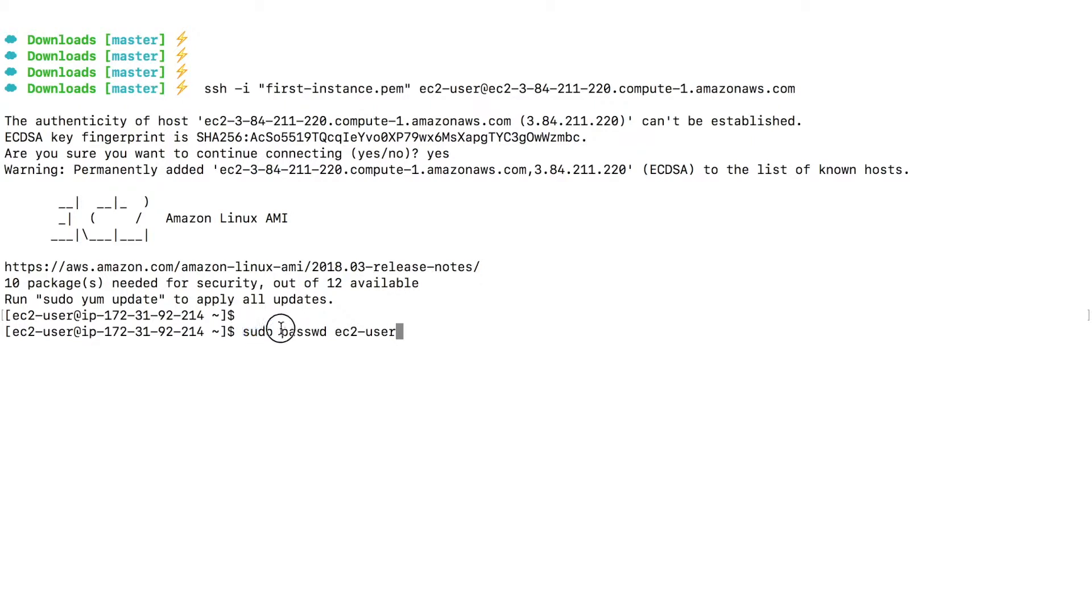
double_click(302, 332)
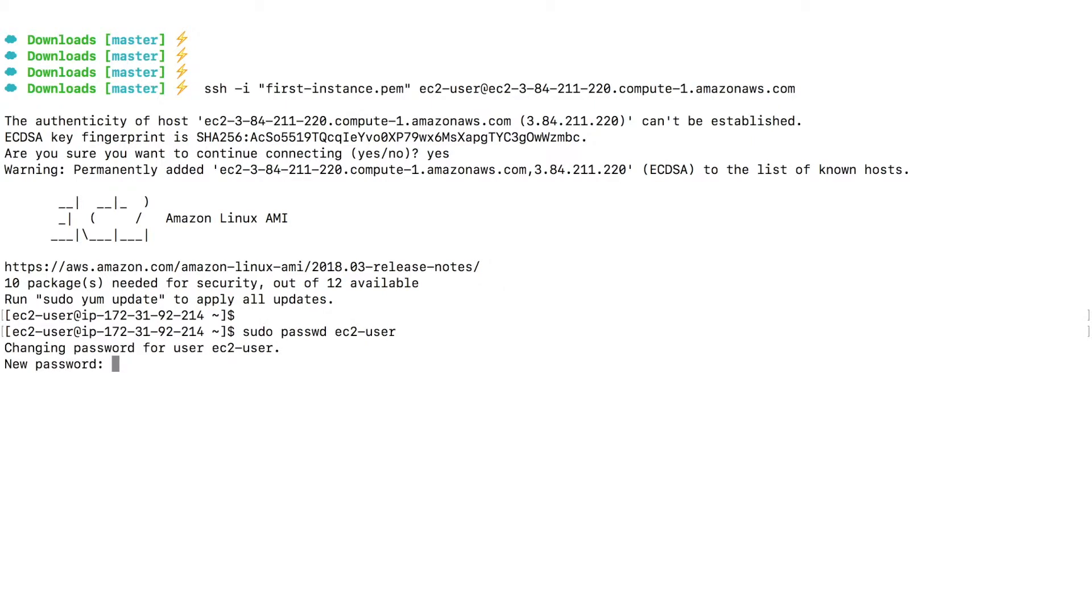
key(Enter)
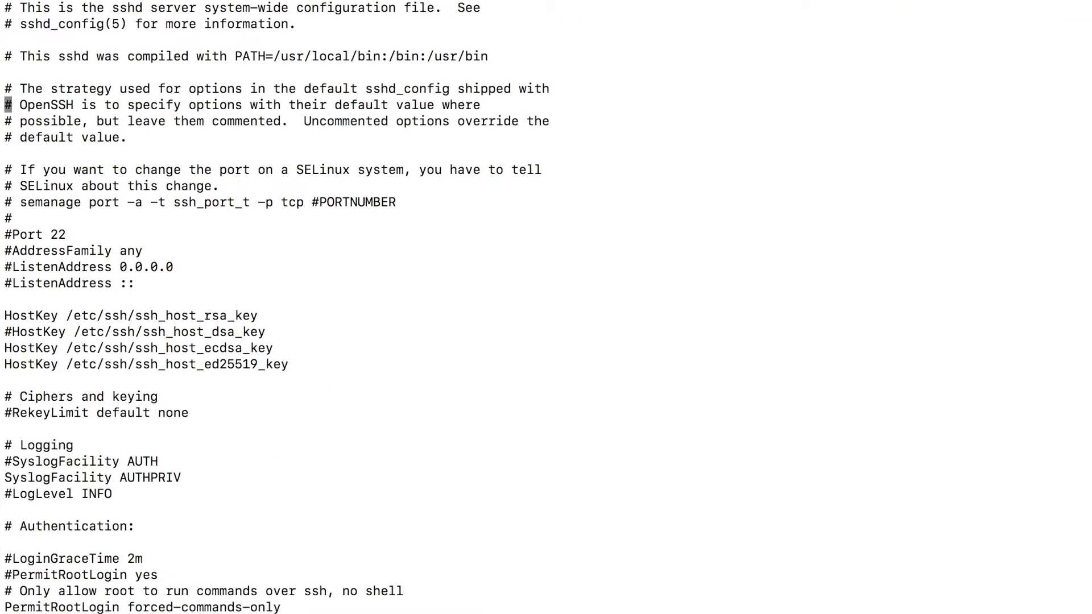
Finish the sshd_config edit and run 'sudo service sshd restart'
scroll(down, 3)
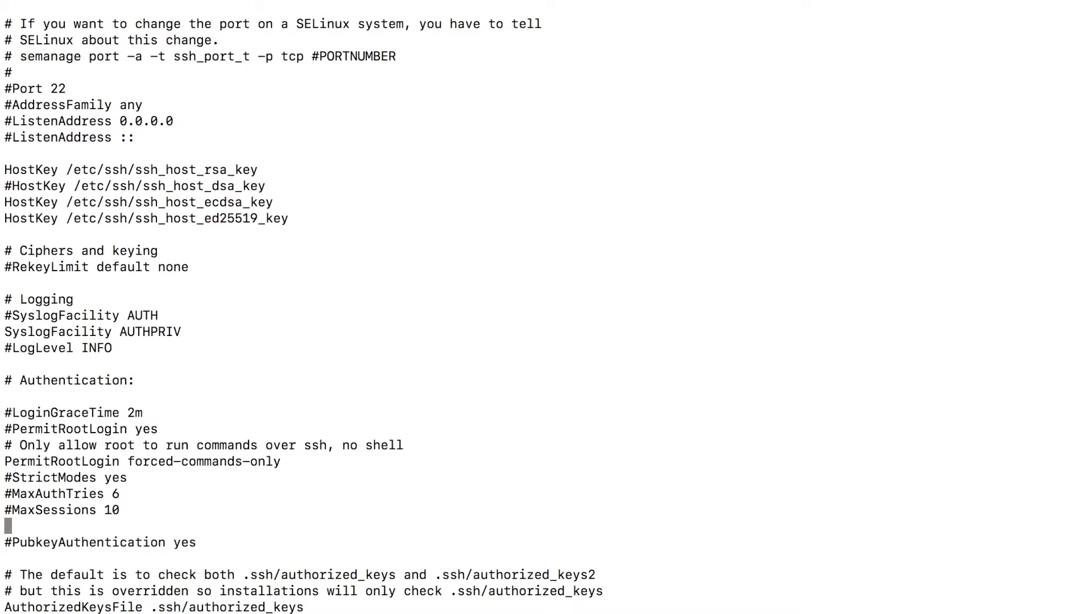
scroll(down, 3)
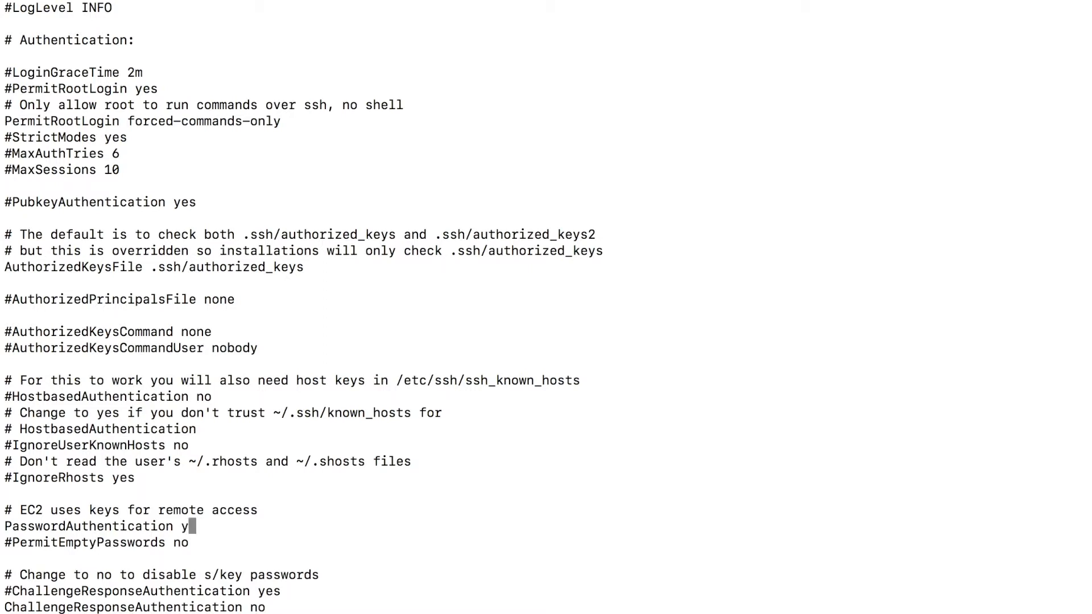
text(es)
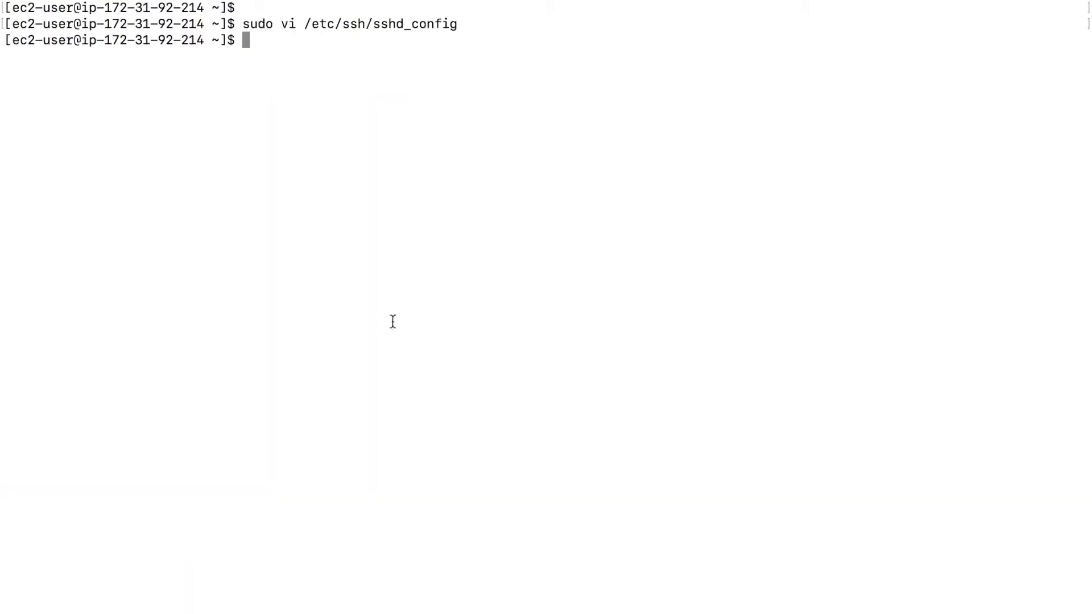
mouse_move(527, 165)
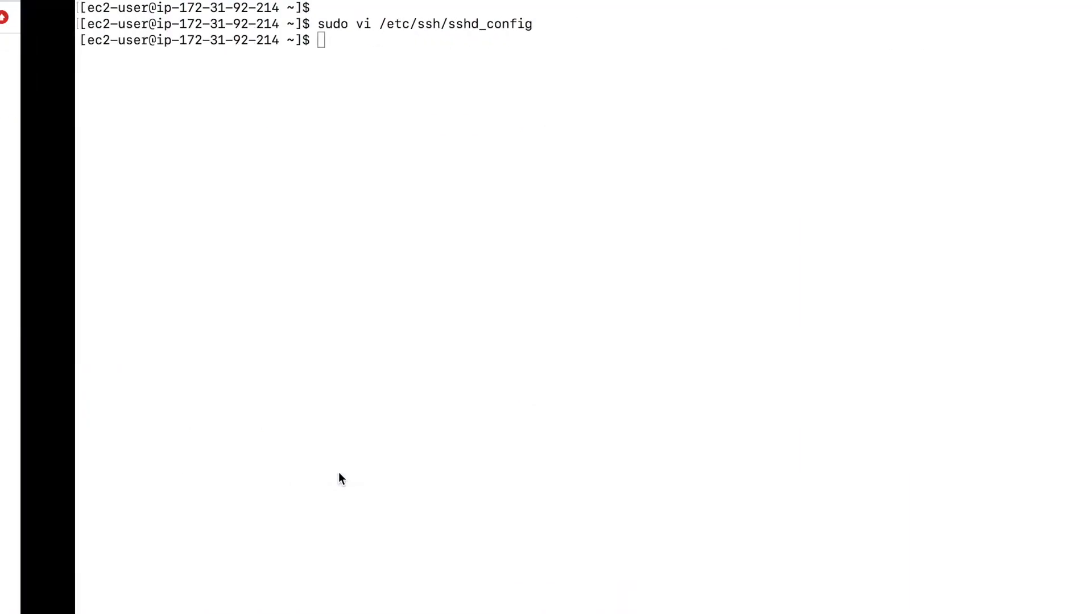
text(sudo service sshd restart)
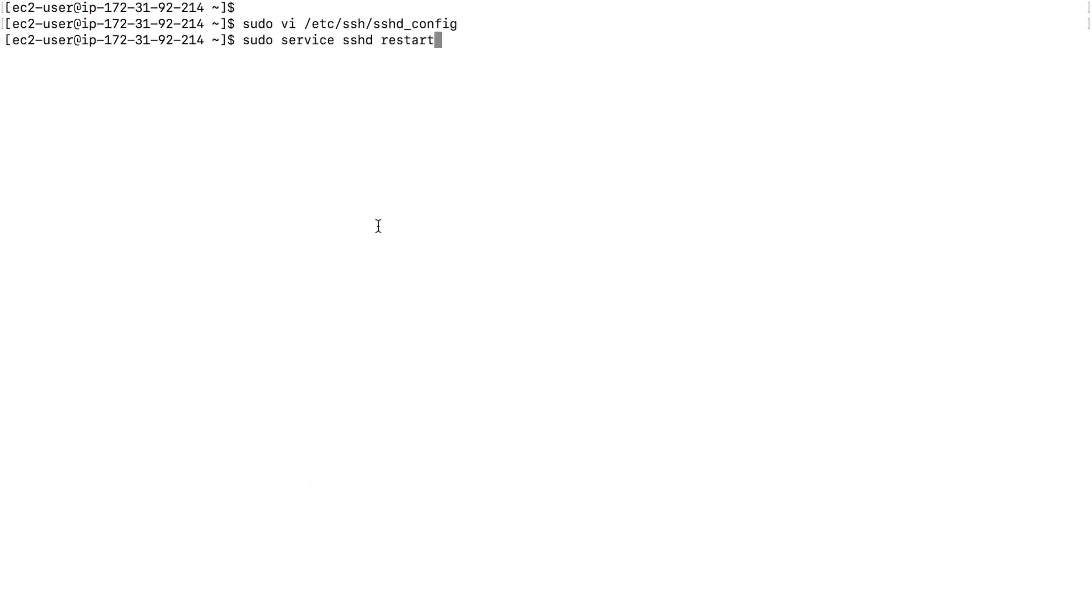
double_click(356, 40)
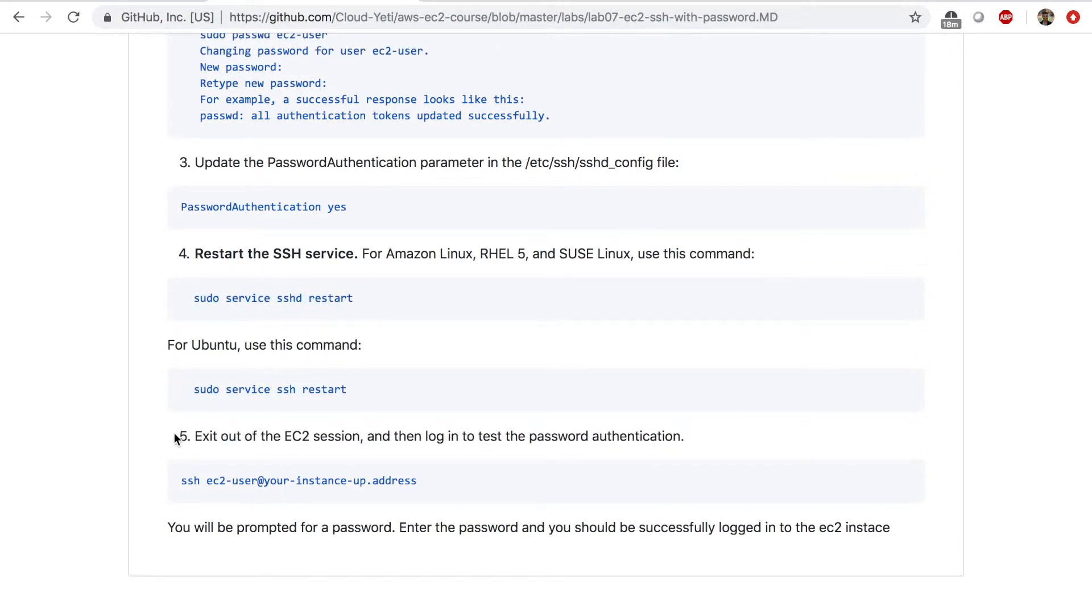
Highlight the GitHub lab's step 5 on exiting and retesting login
drag(194, 437, 366, 437)
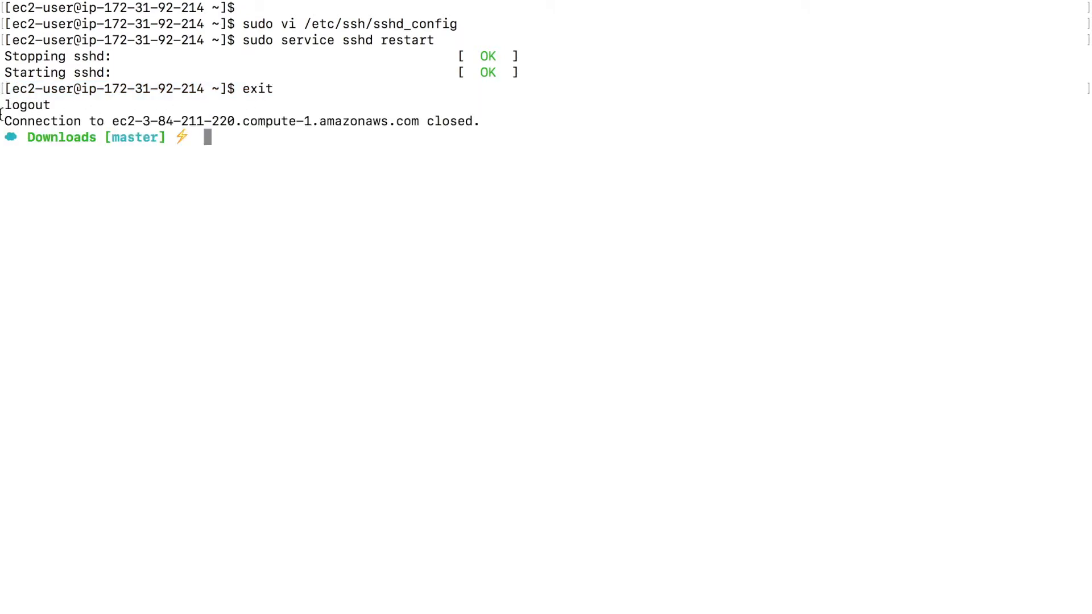
Enter the ssh command to ec2-user and select -i "first-instance.pem" for removal
text(ssh -i "first-instance.pem" ec2-user@ec2-3-84-211-220.compute-1.amazonaws.com)
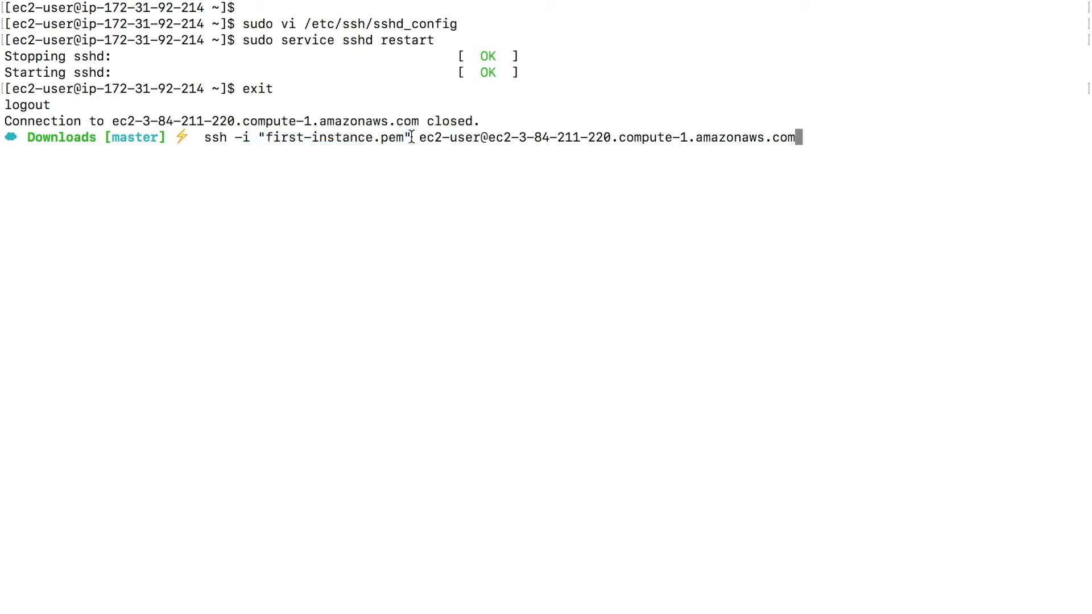
drag(233, 137, 411, 137)
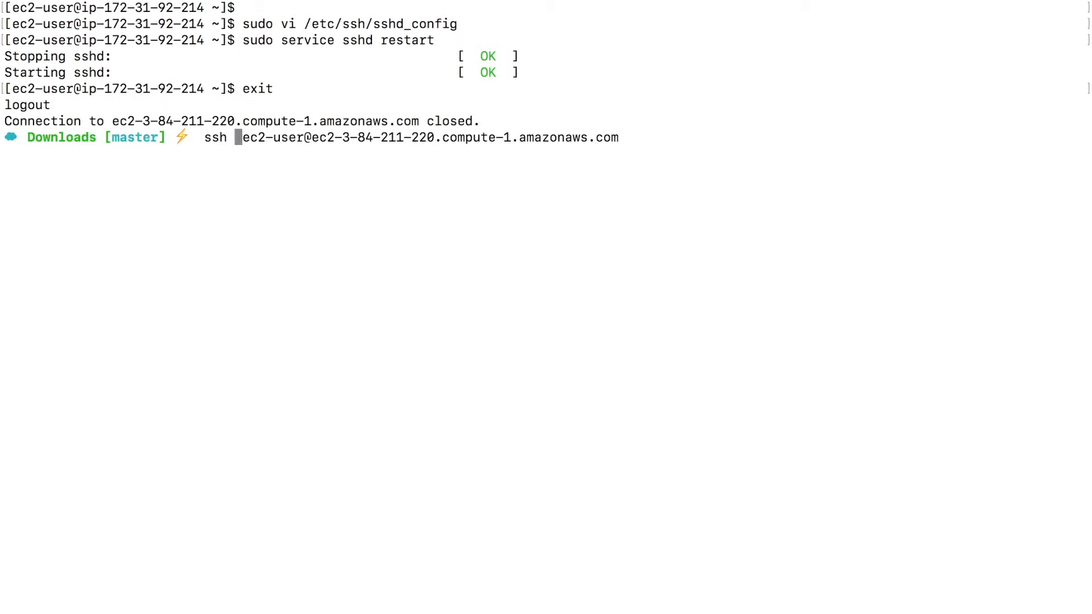
mouse_move(587, 129)
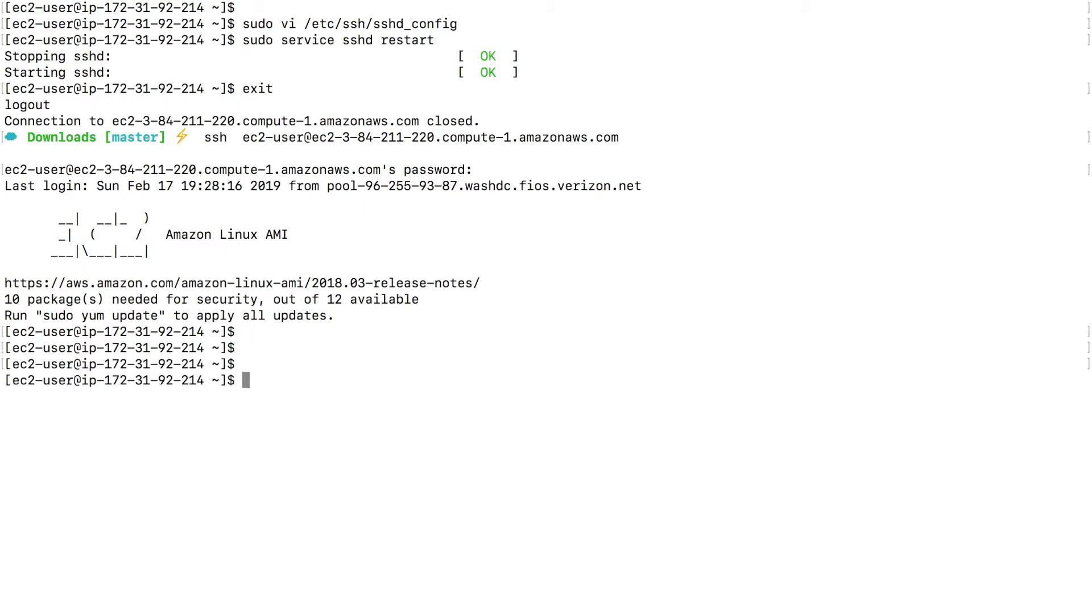
Run history and highlight the passwd and sshd_config commands in its output
text(history)
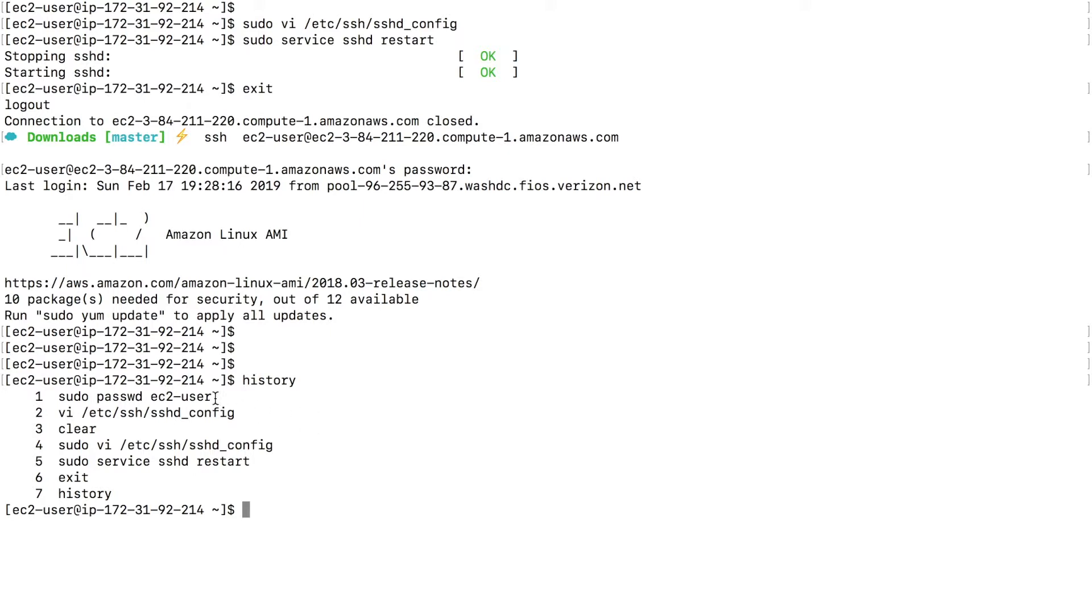
drag(59, 397, 211, 397)
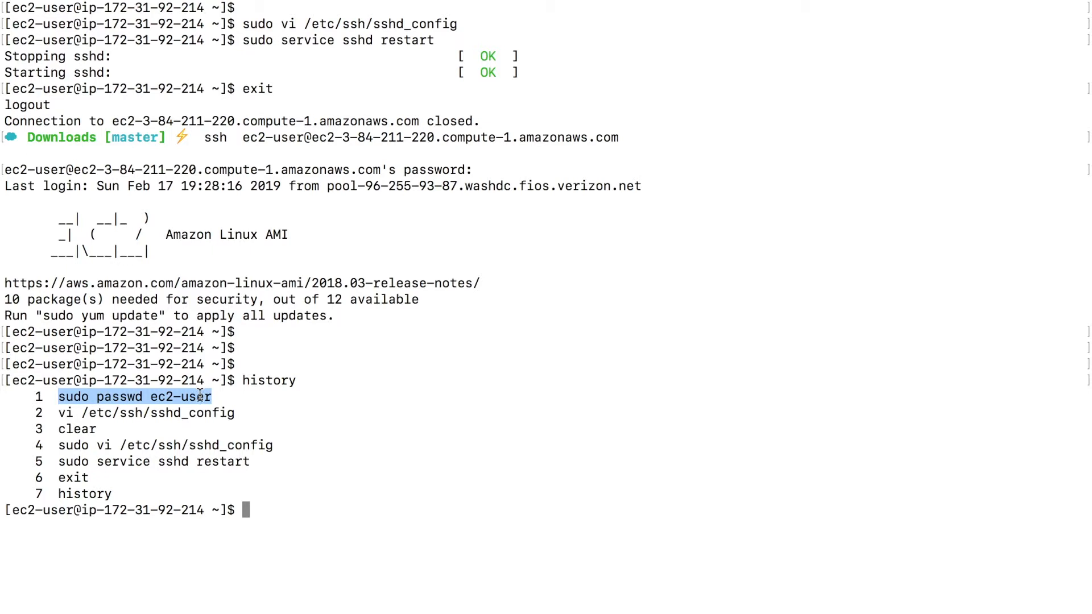
mouse_move(237, 414)
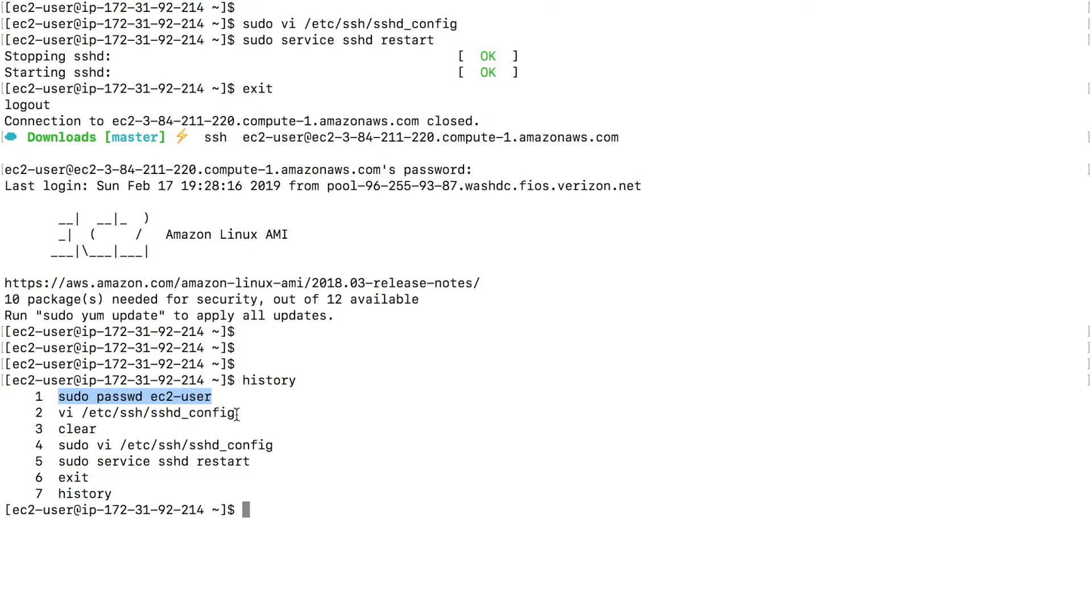
double_click(229, 462)
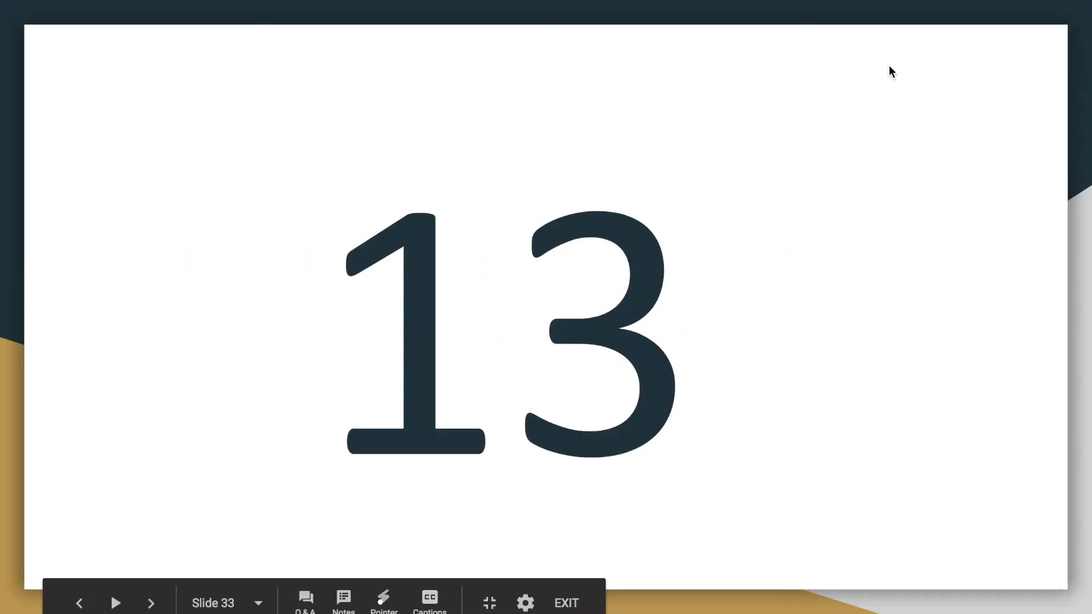
Advance the Google Slides presentation to slide 13
click(151, 603)
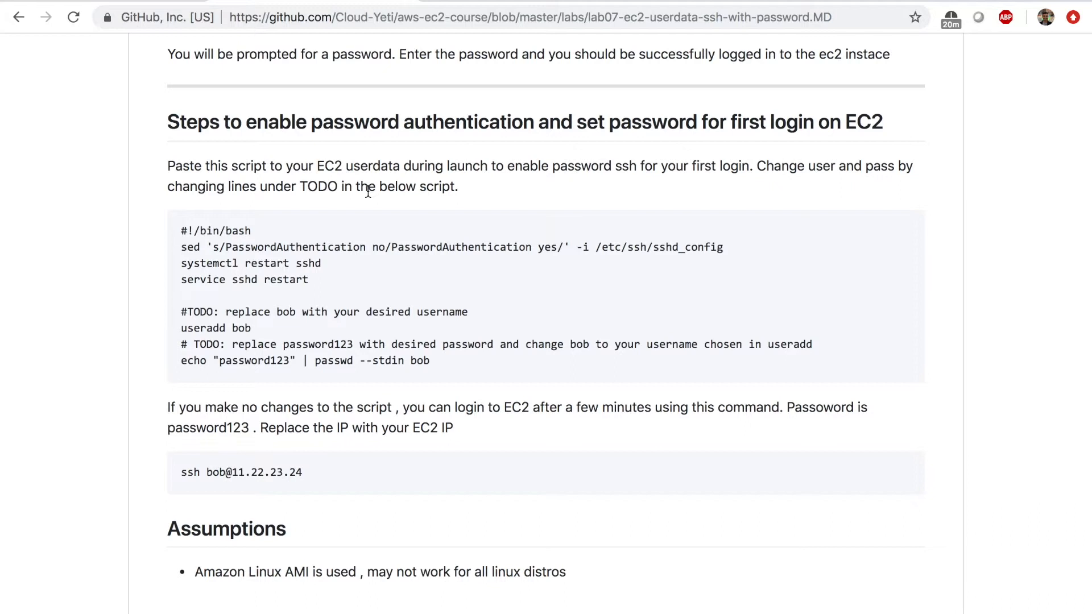
mouse_move(180, 236)
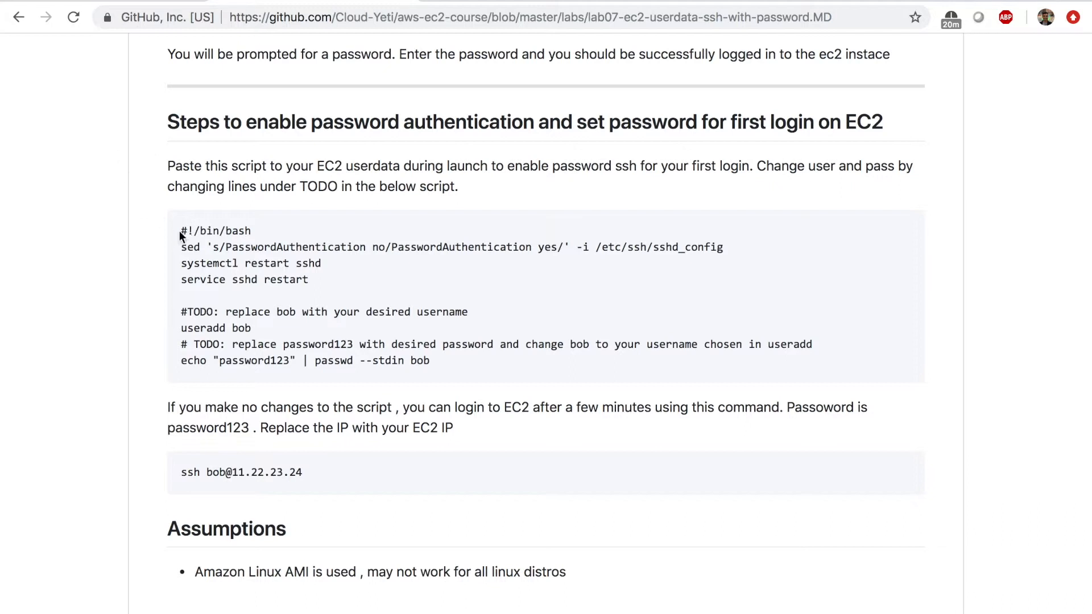
Select the whole userdata script, from the bash header through the bob password line
drag(181, 231, 430, 360)
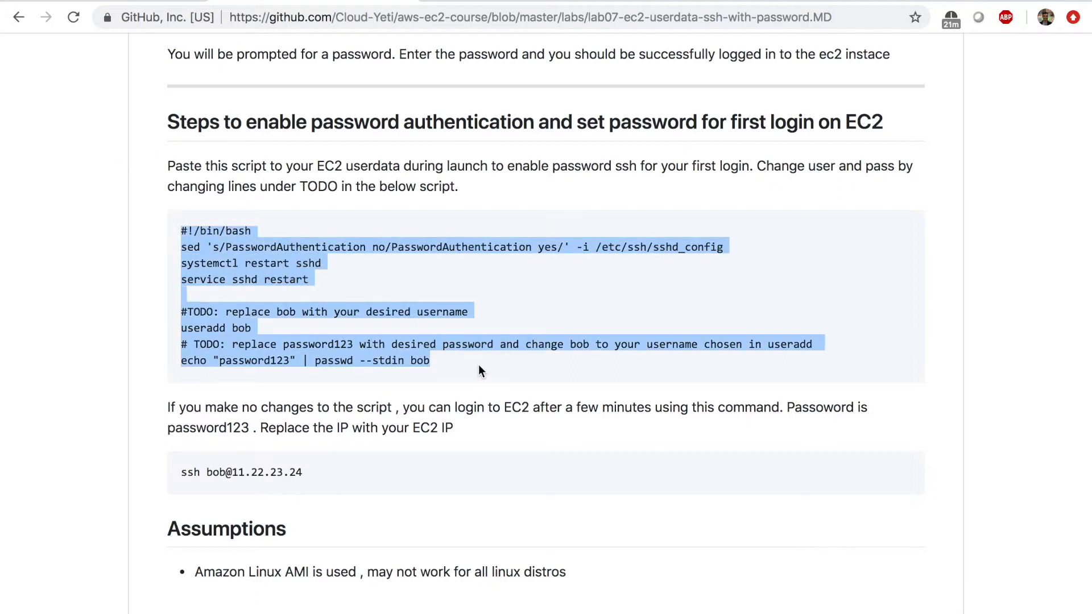
mouse_move(413, 360)
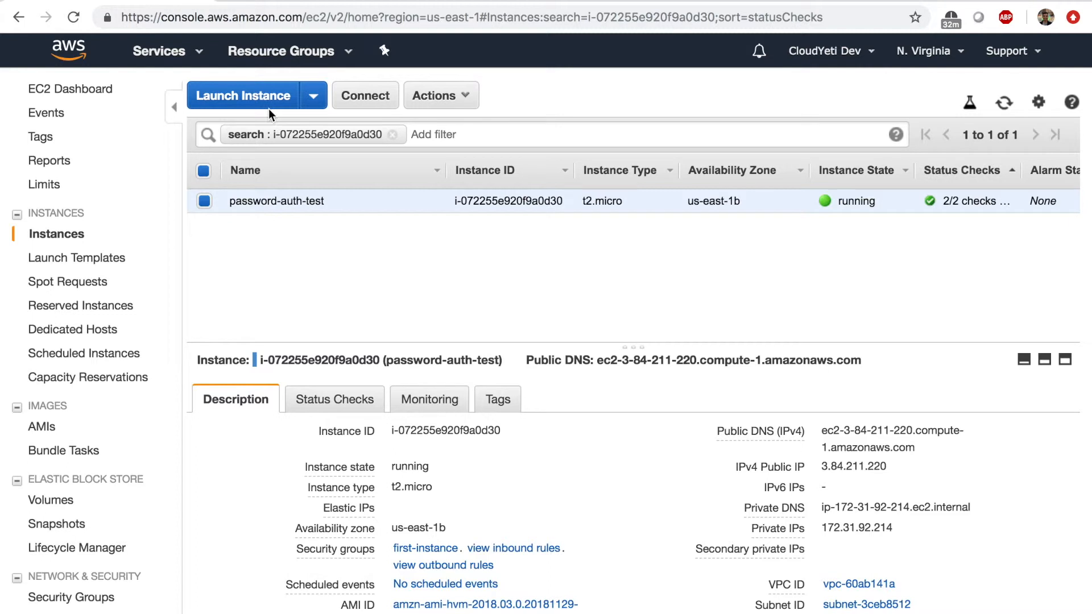
mouse_move(259, 106)
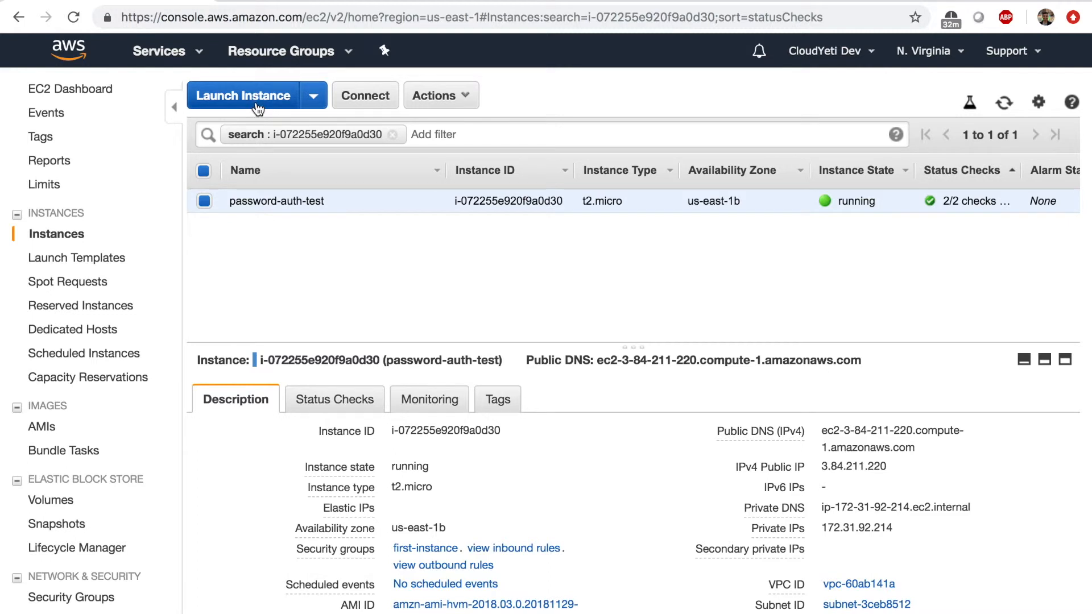
Start a t2.micro launch and expand Advanced Details to reach the User data field
click(243, 95)
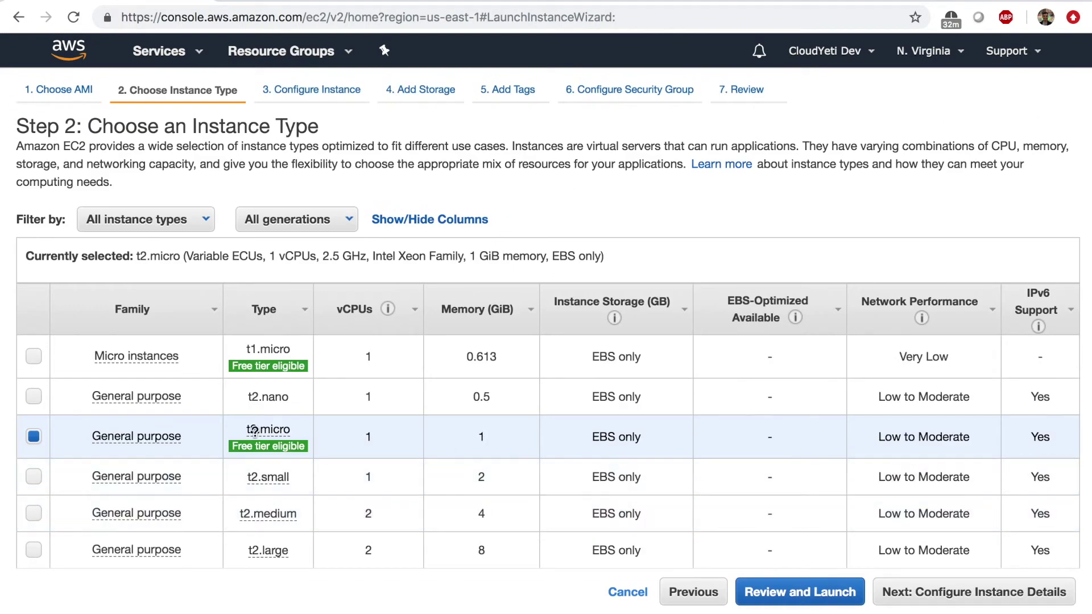
click(973, 592)
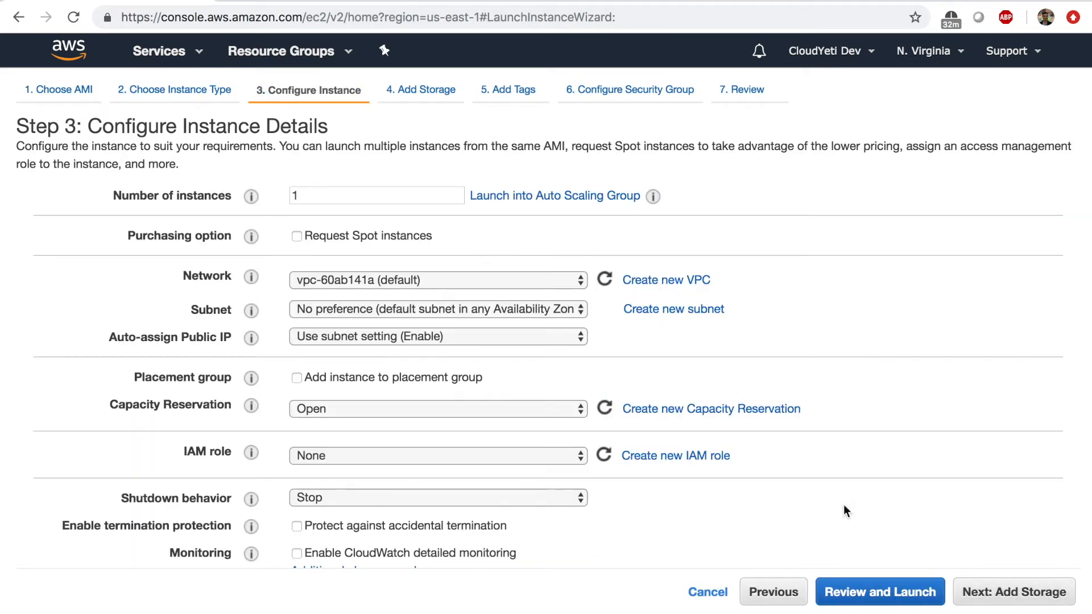
mouse_move(690, 304)
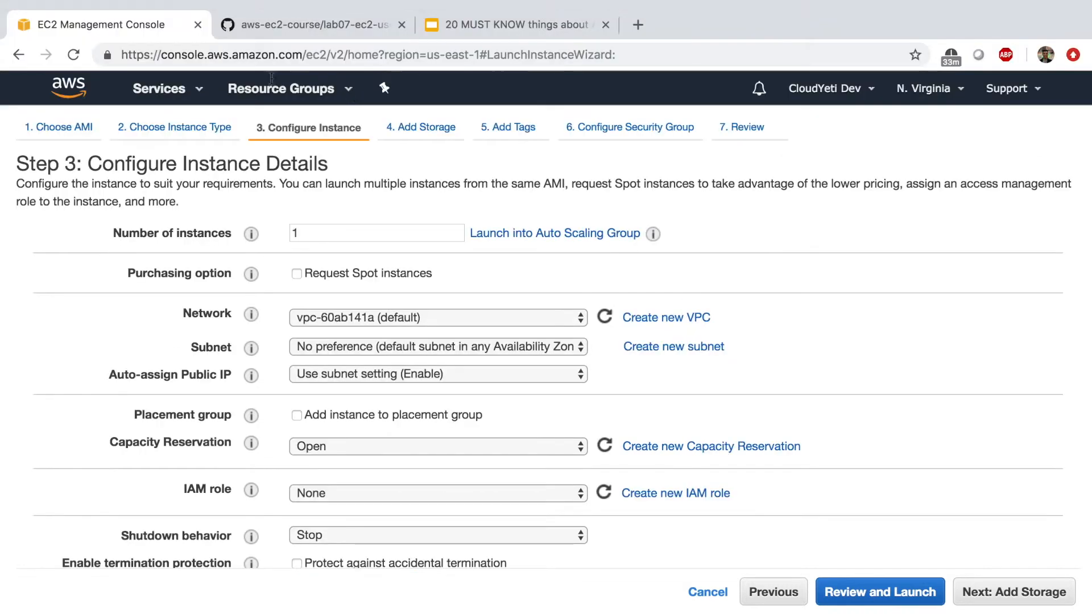
scroll(down, 3)
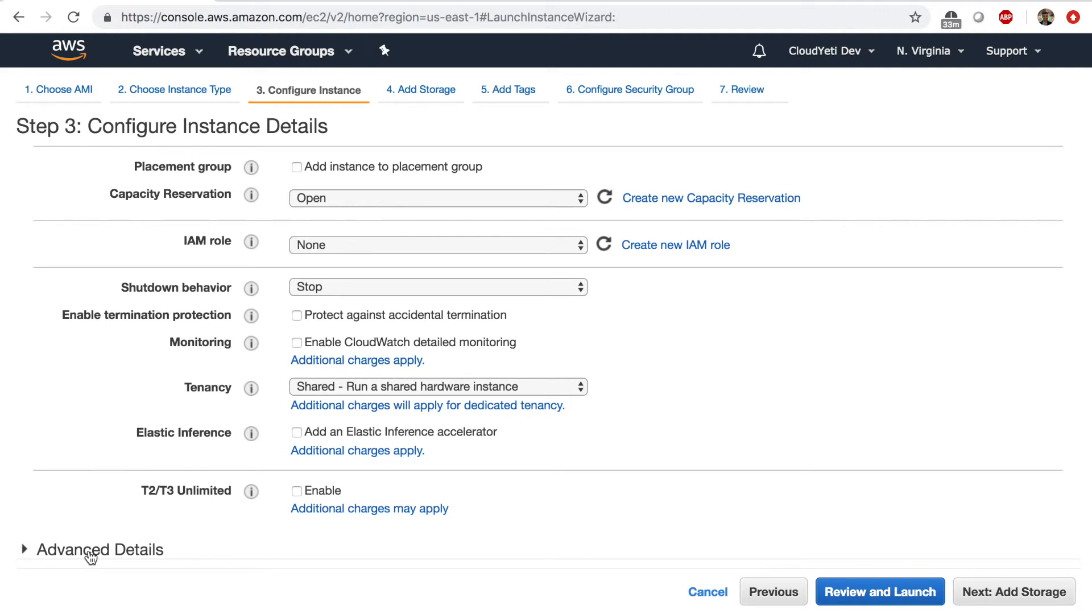
click(25, 549)
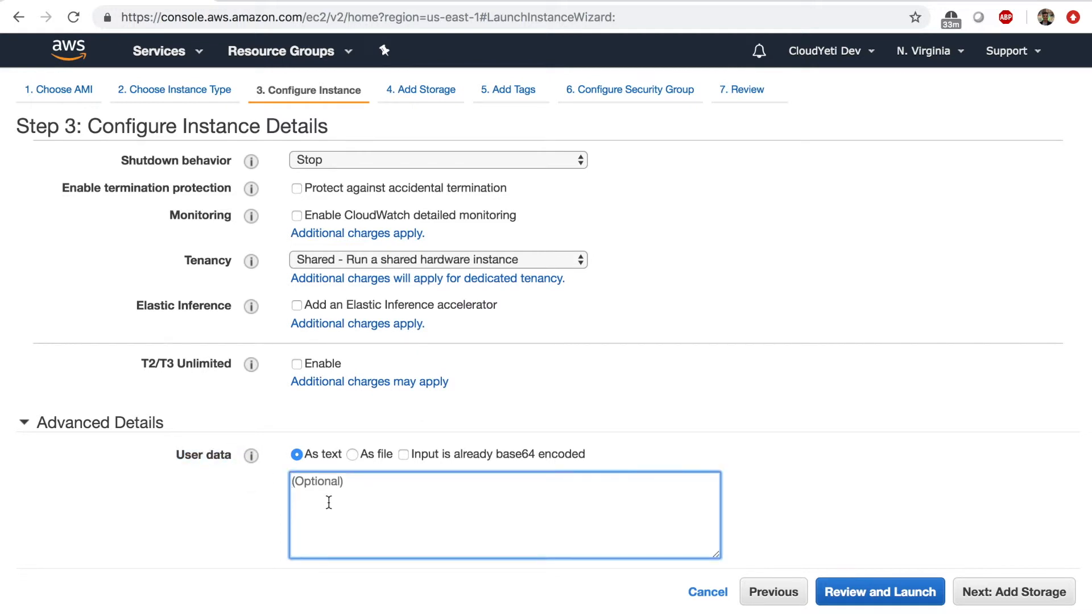
text(#TODO: replace bob with your desired username)
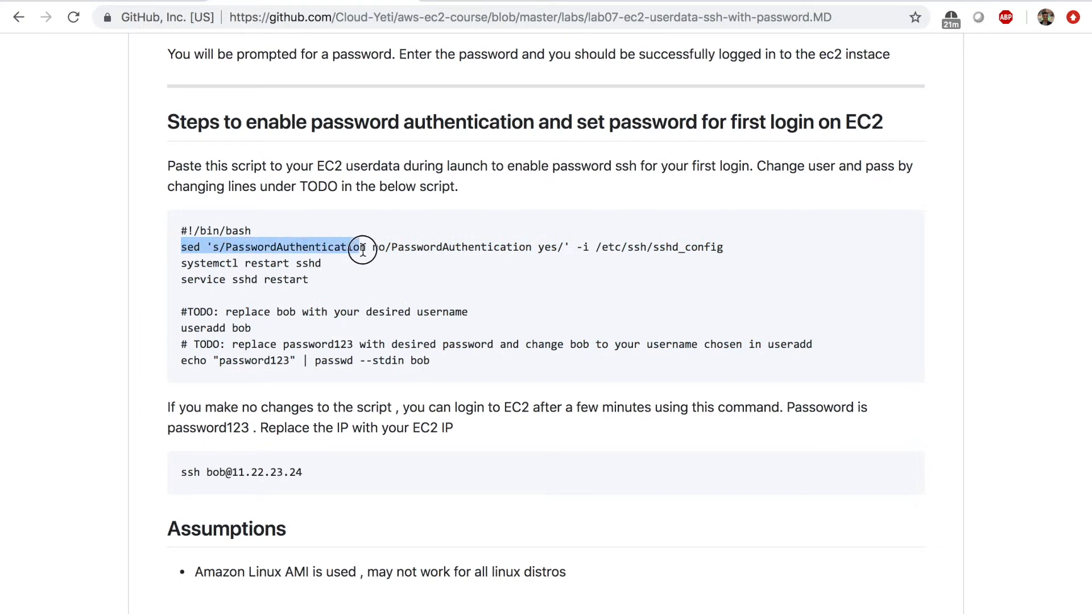
Highlight the script's password-authentication line and sshd restart line
drag(361, 248, 689, 264)
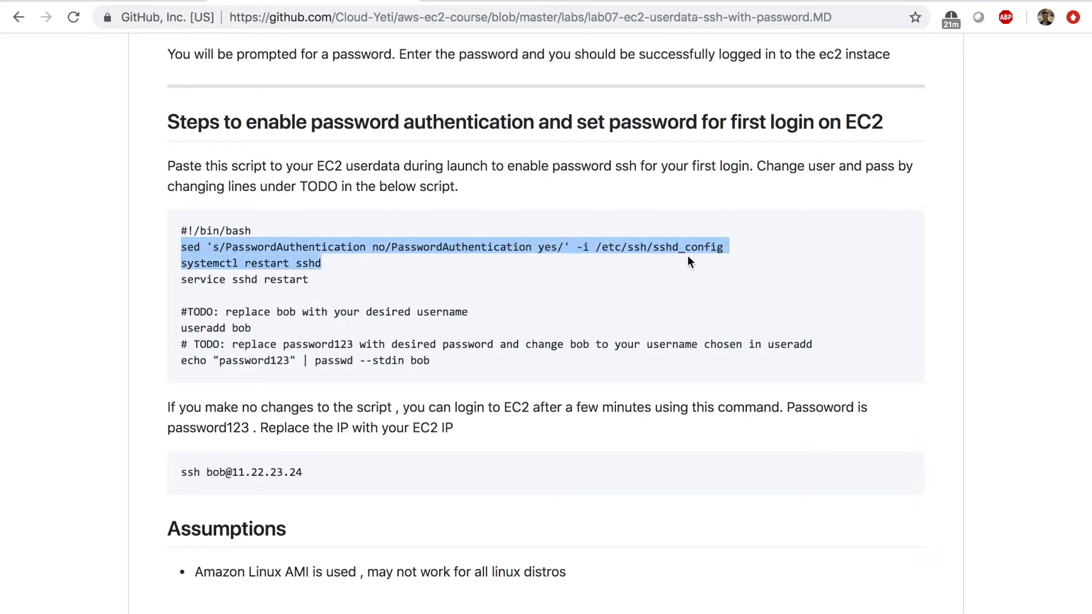
mouse_move(308, 252)
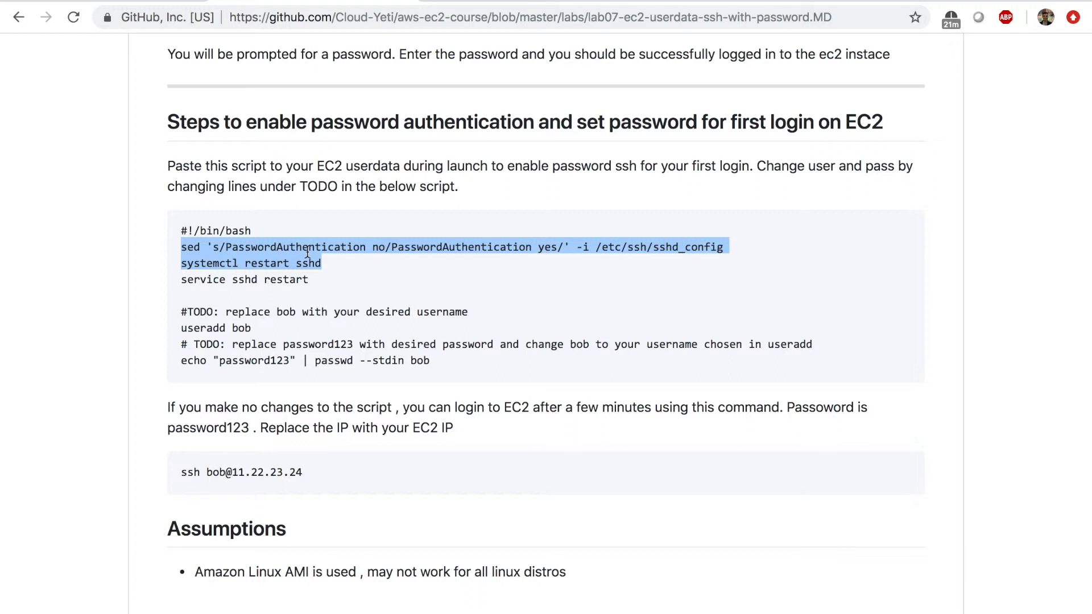
click(320, 263)
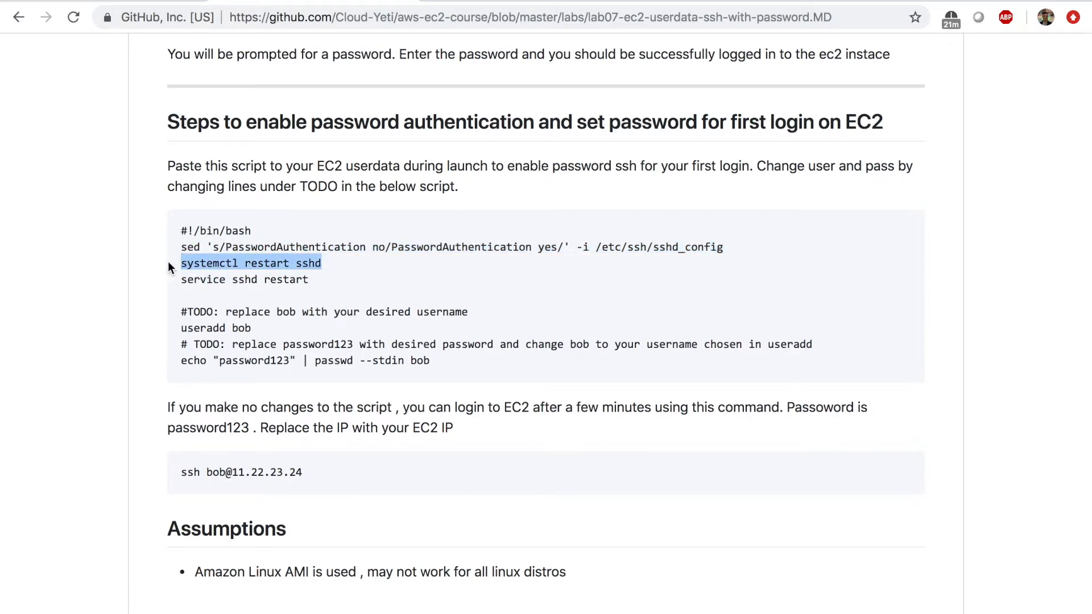
drag(181, 279, 310, 279)
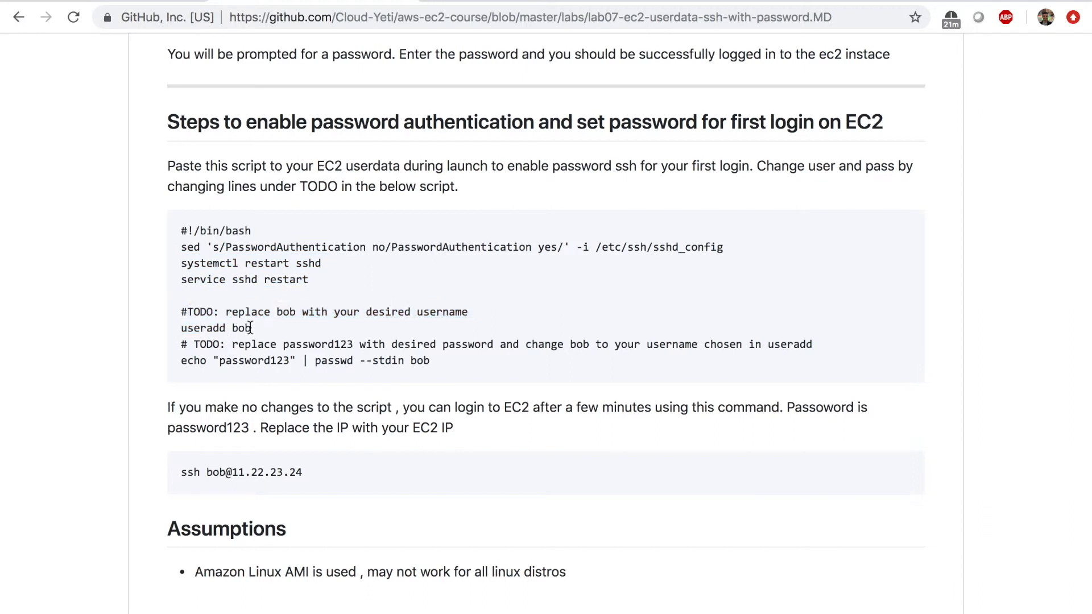
double_click(241, 327)
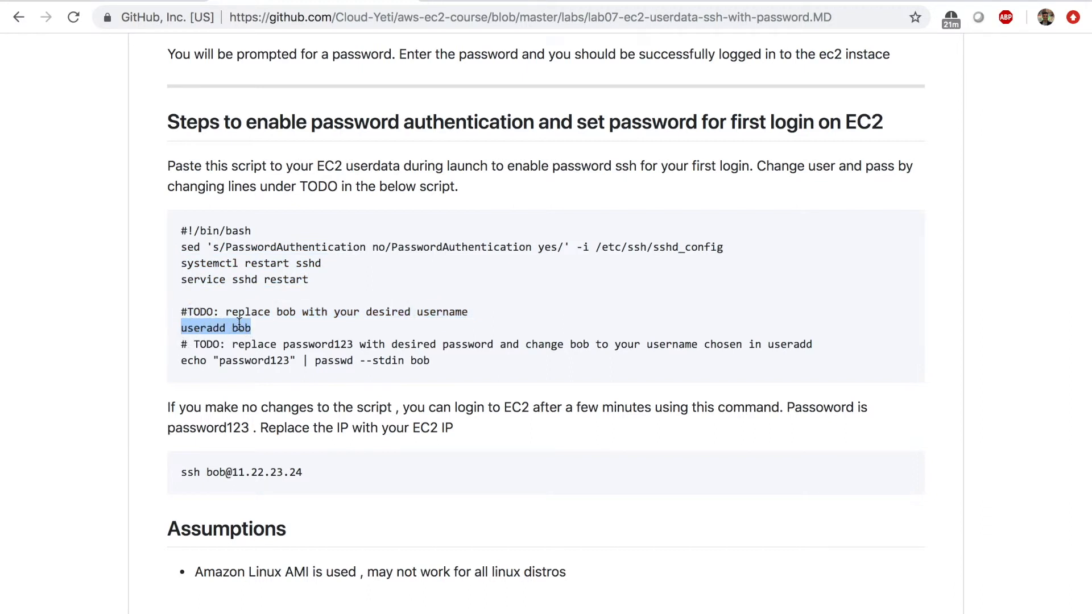
click(241, 328)
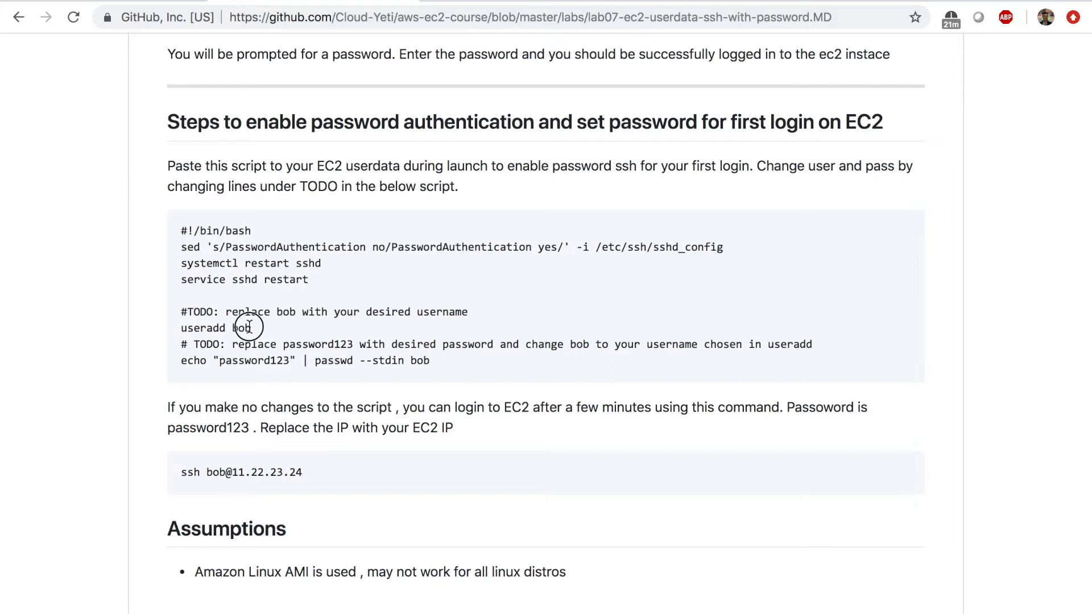
double_click(240, 327)
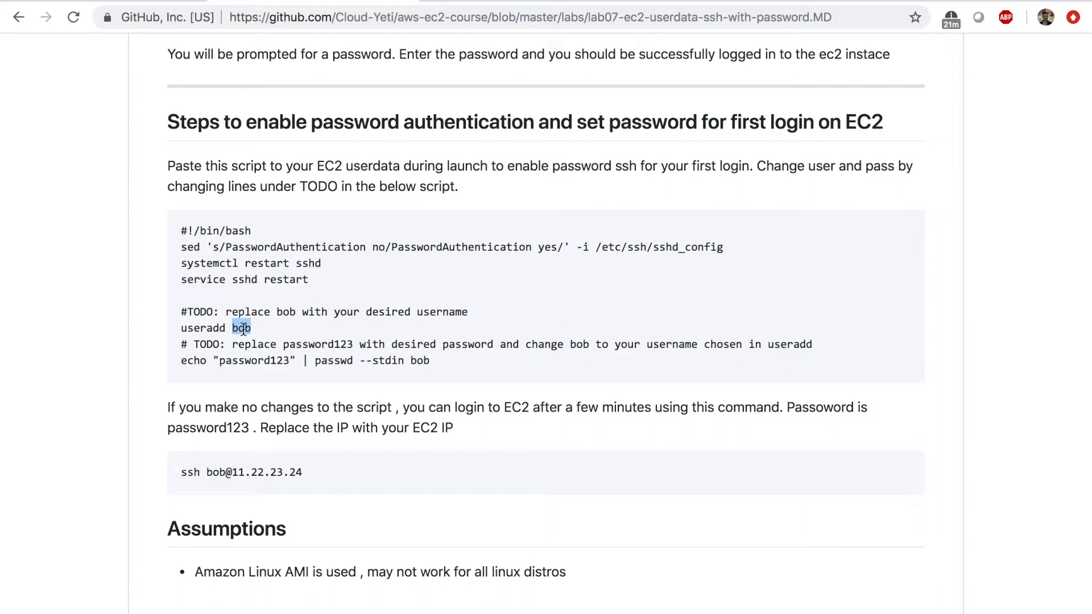
double_click(253, 361)
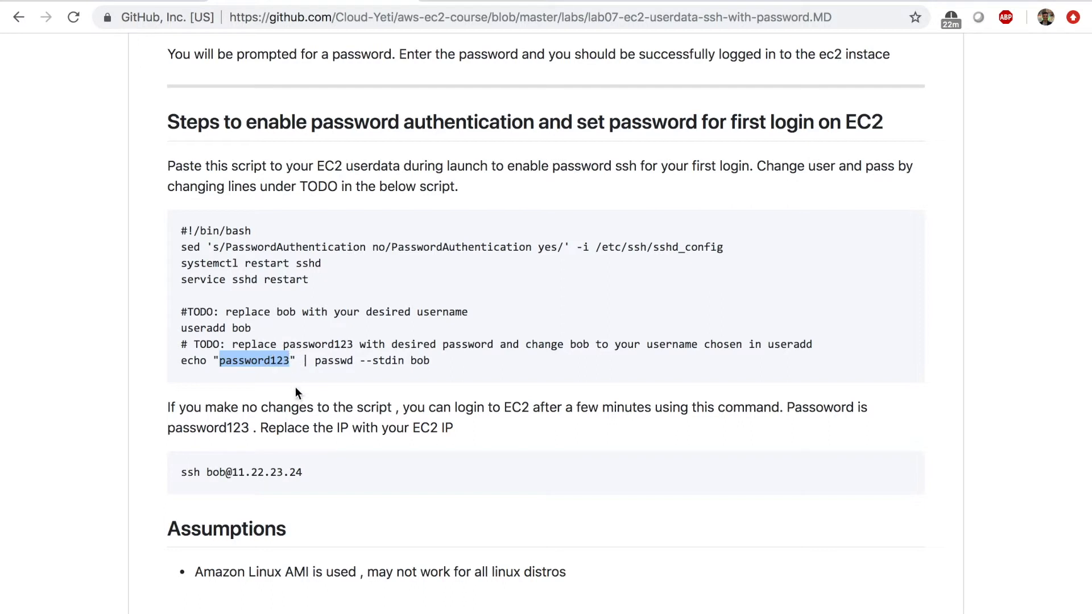
mouse_move(356, 400)
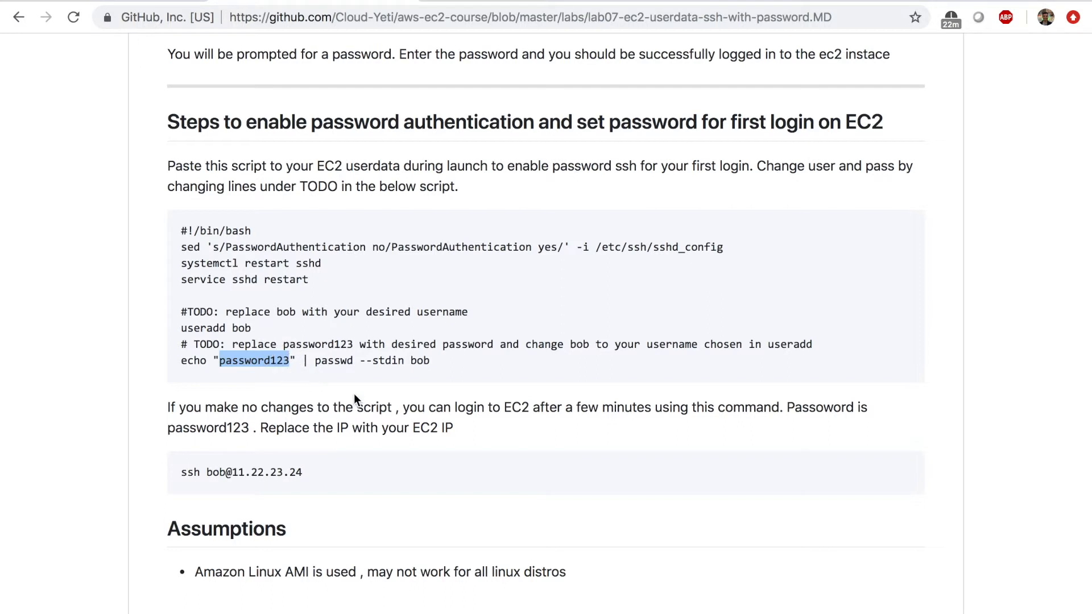
mouse_move(272, 329)
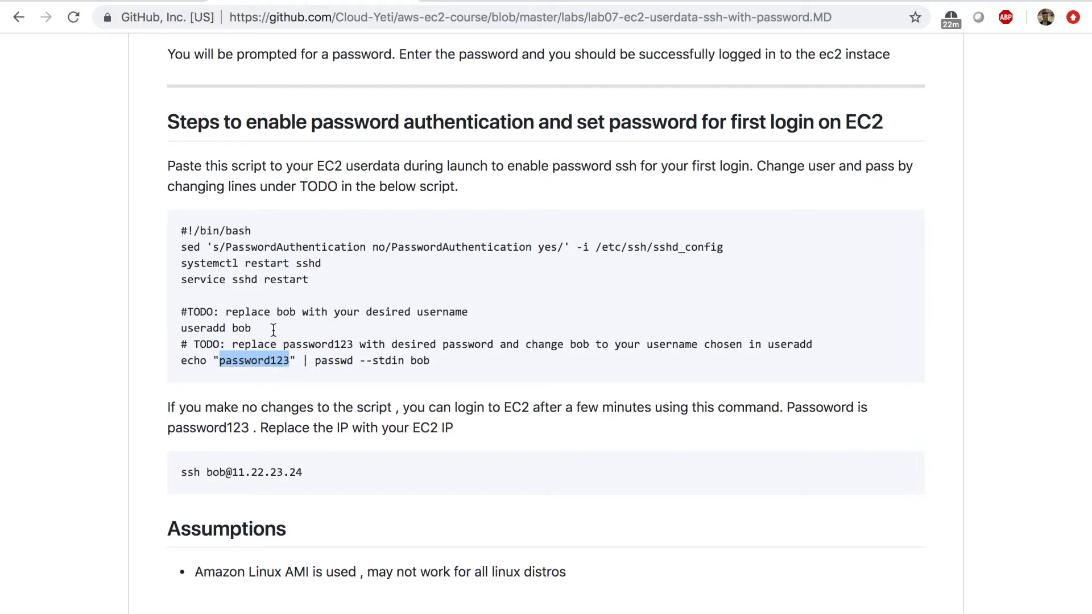
mouse_move(445, 373)
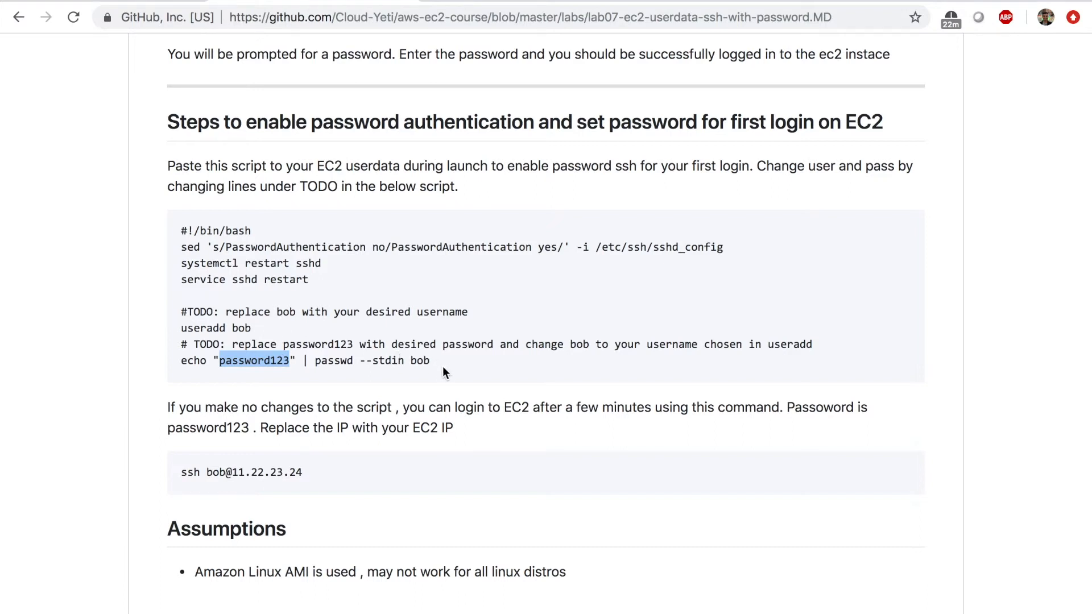
drag(204, 246, 430, 360)
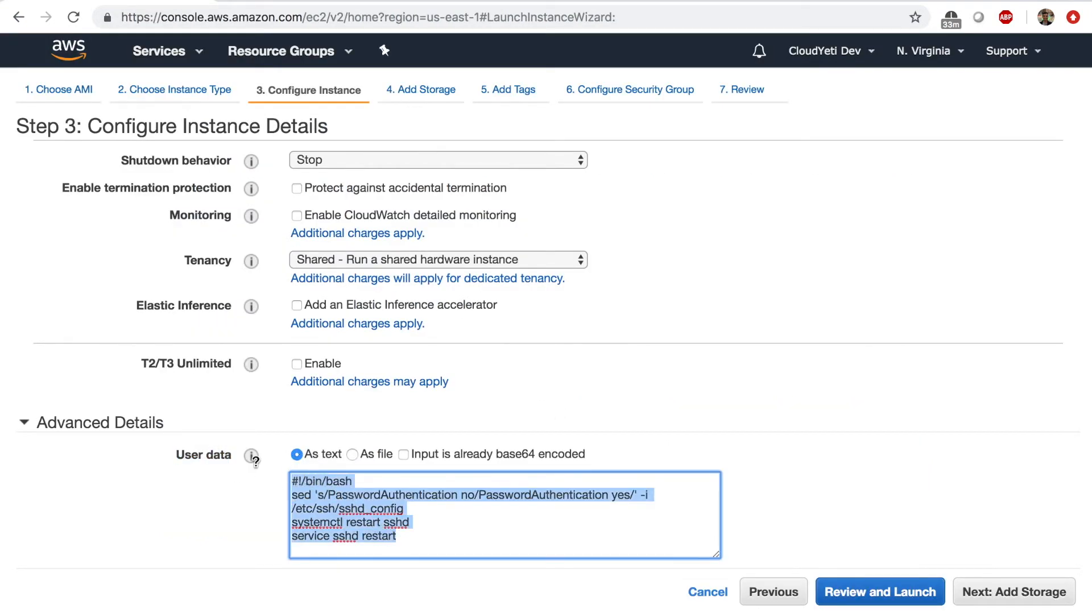
Move past the storage step and tag the instance Name=Userdata-test
click(1013, 591)
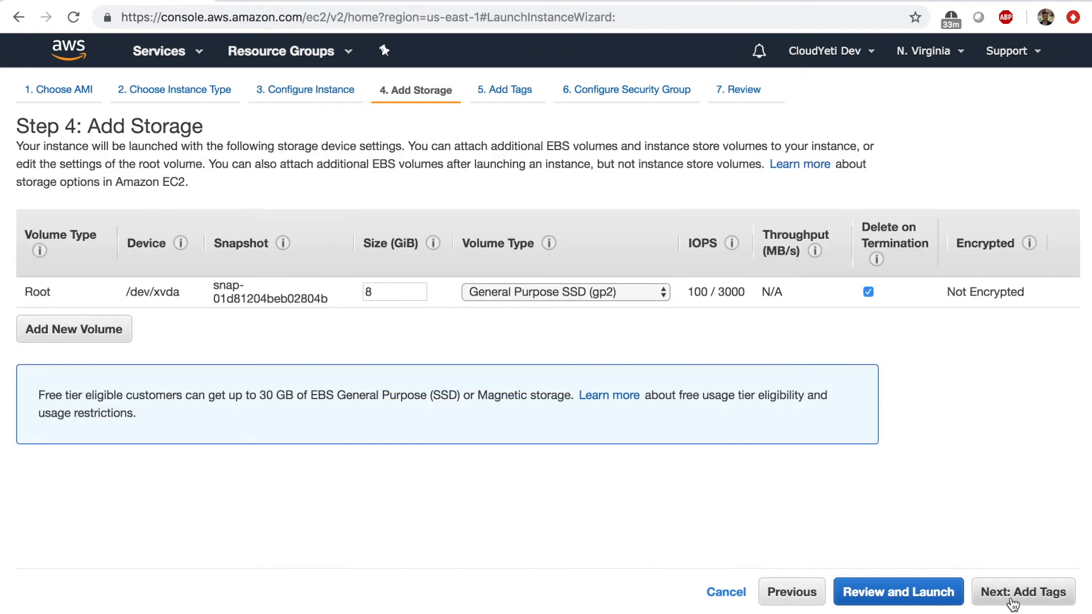
click(1019, 592)
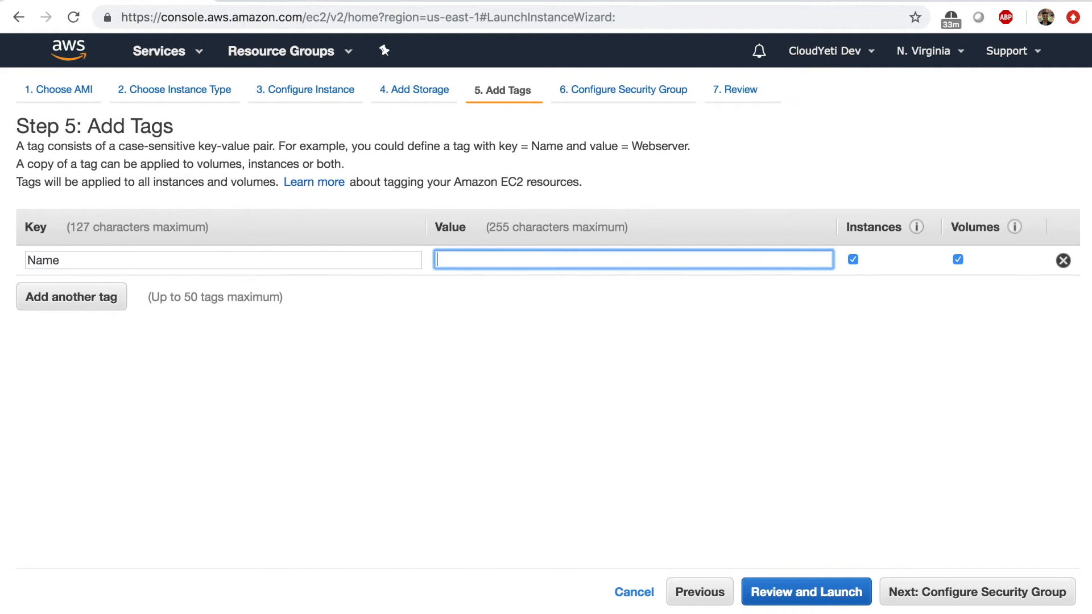
text(Userdate)
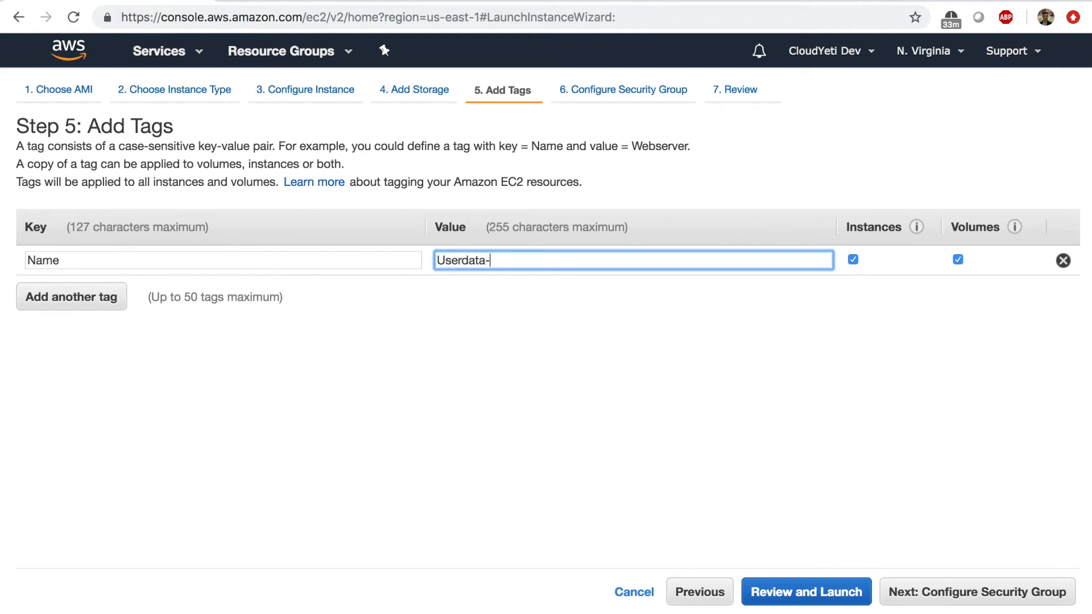
text(test)
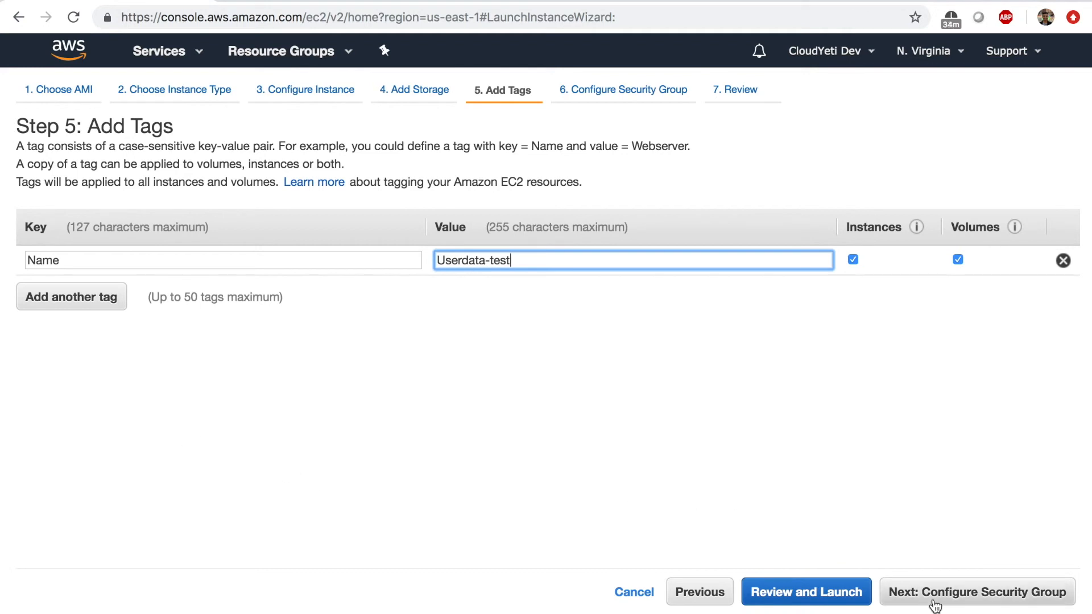
Reuse the existing first-instance security group and proceed to Review and Launch
click(977, 593)
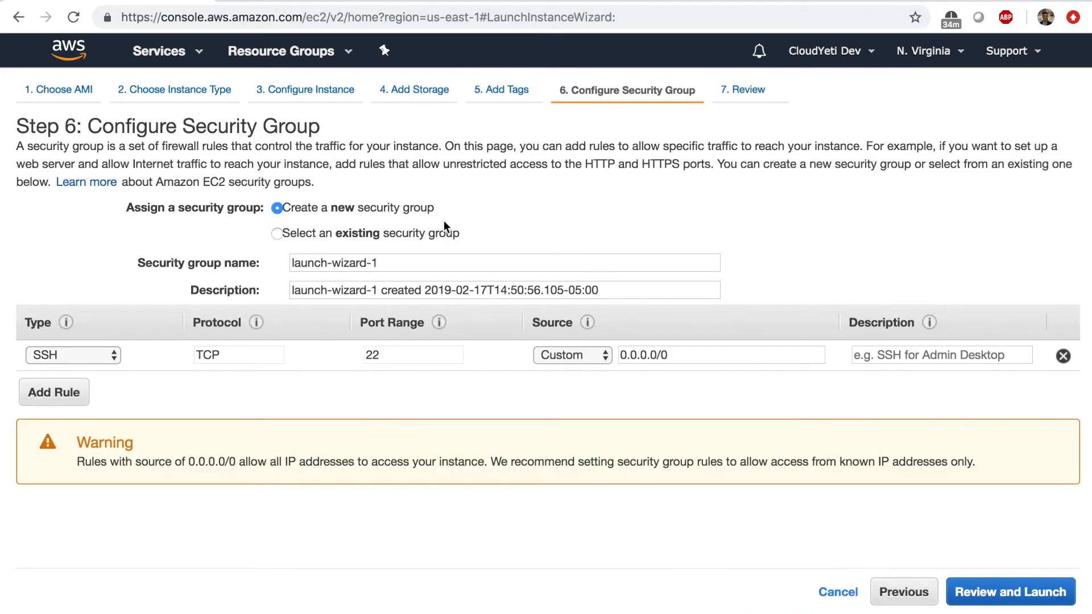
click(276, 234)
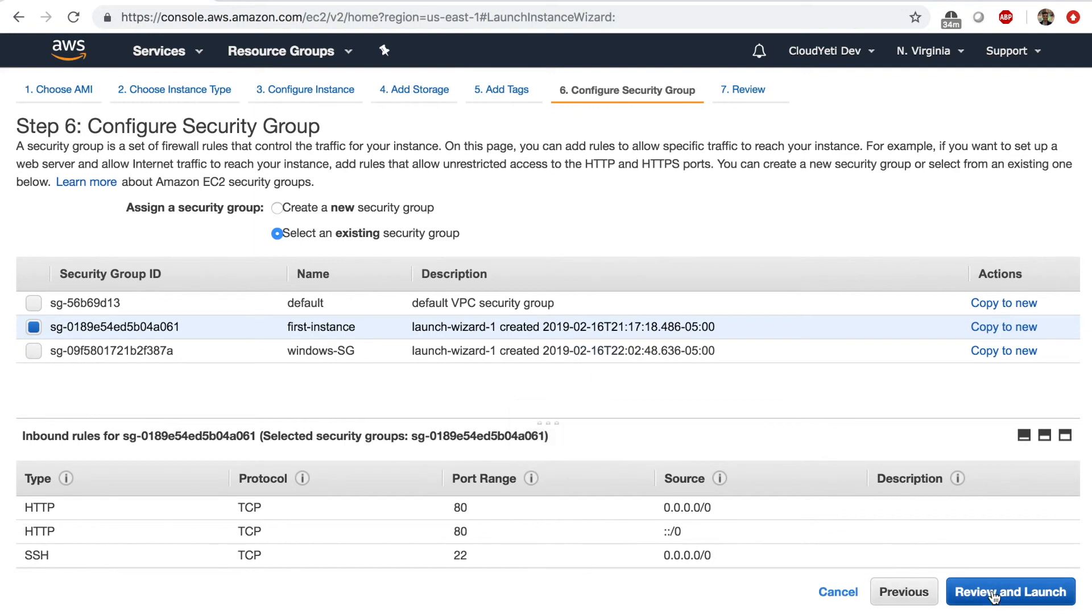
click(1013, 592)
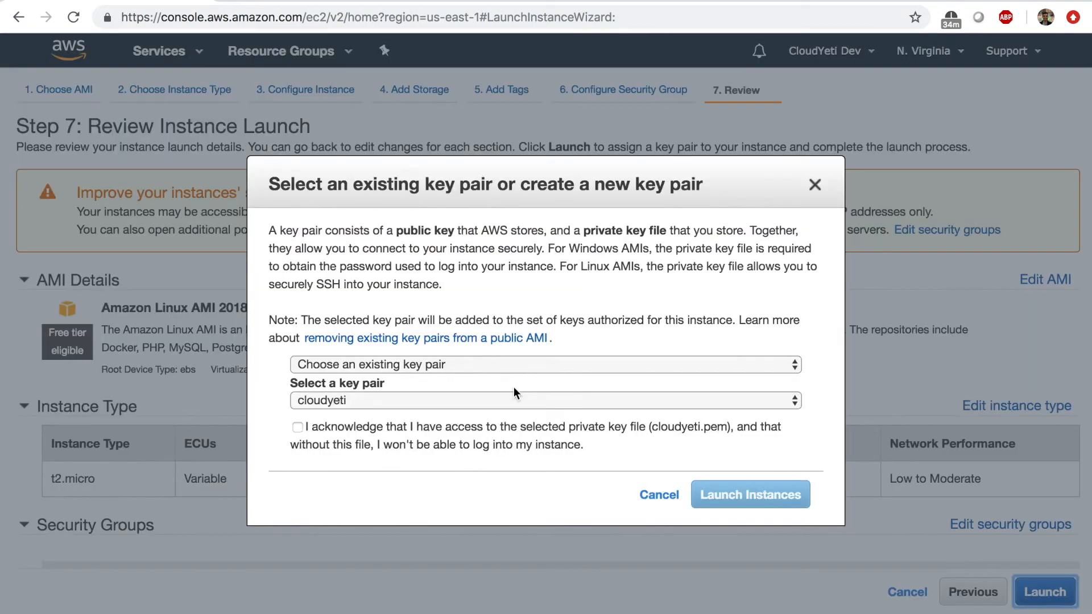
Launch with the first-instance key pair acknowledged, then open the new instance's details
click(543, 399)
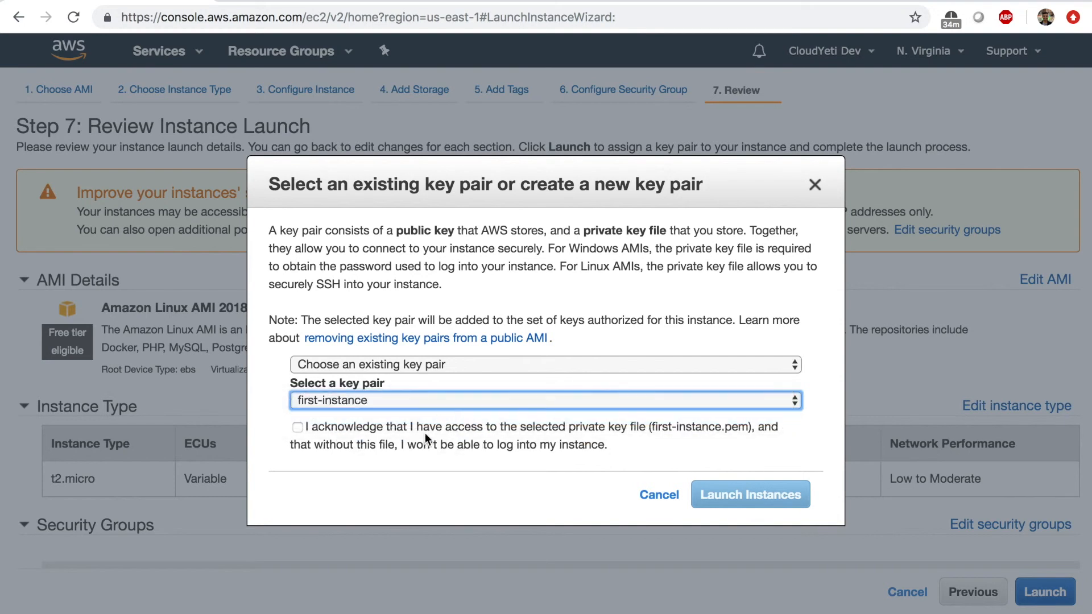
click(297, 427)
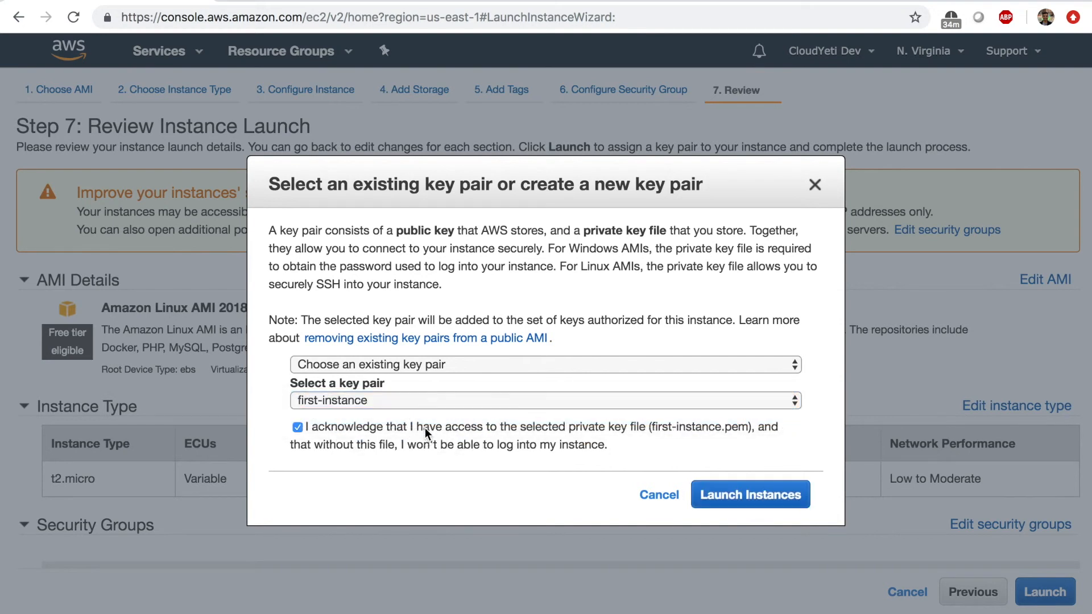
click(750, 494)
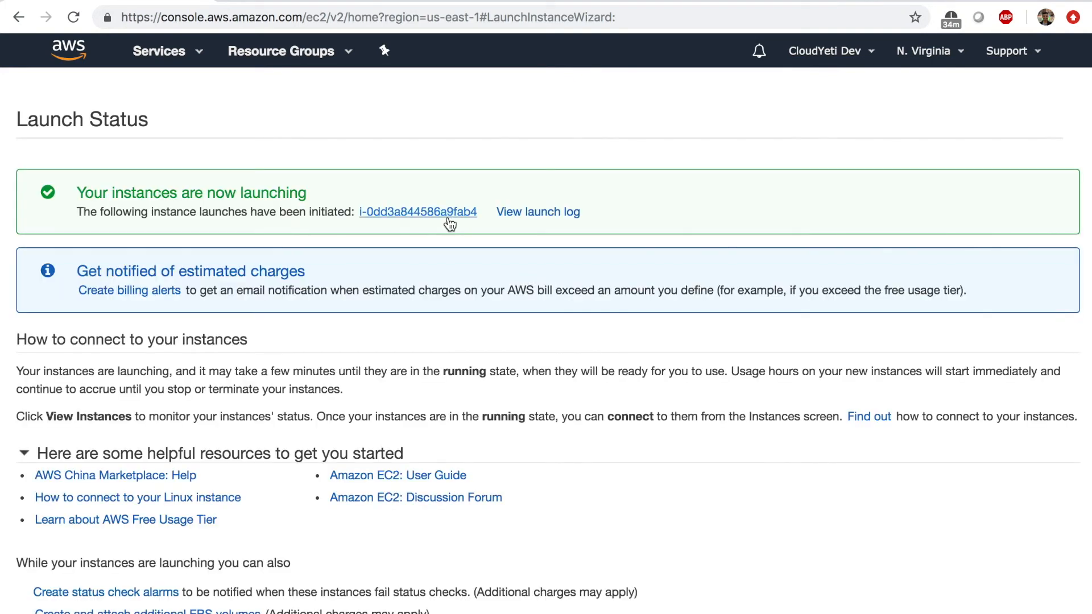
click(418, 211)
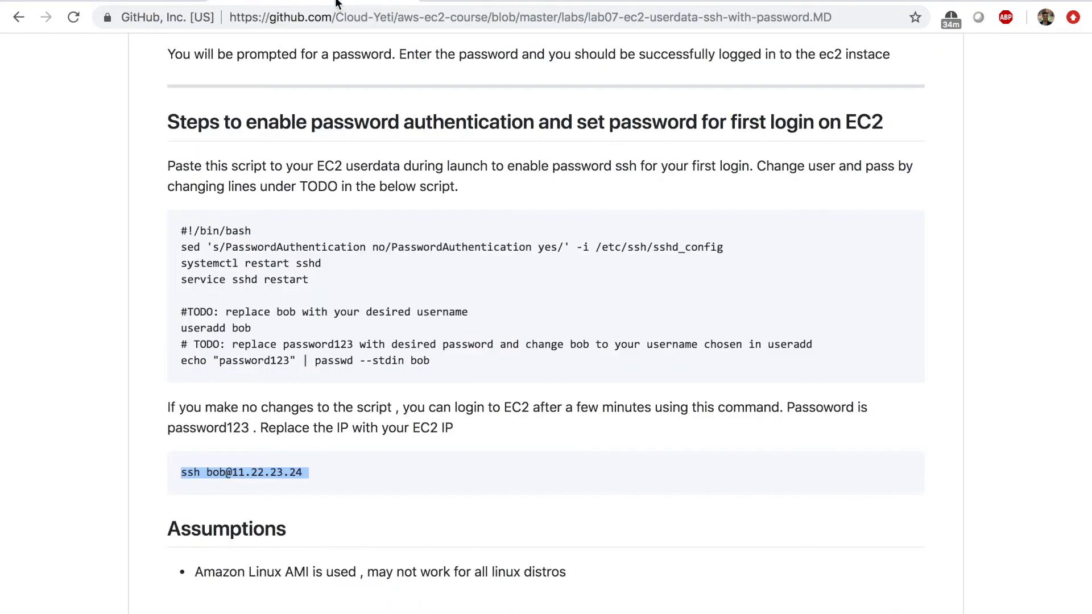
double_click(241, 328)
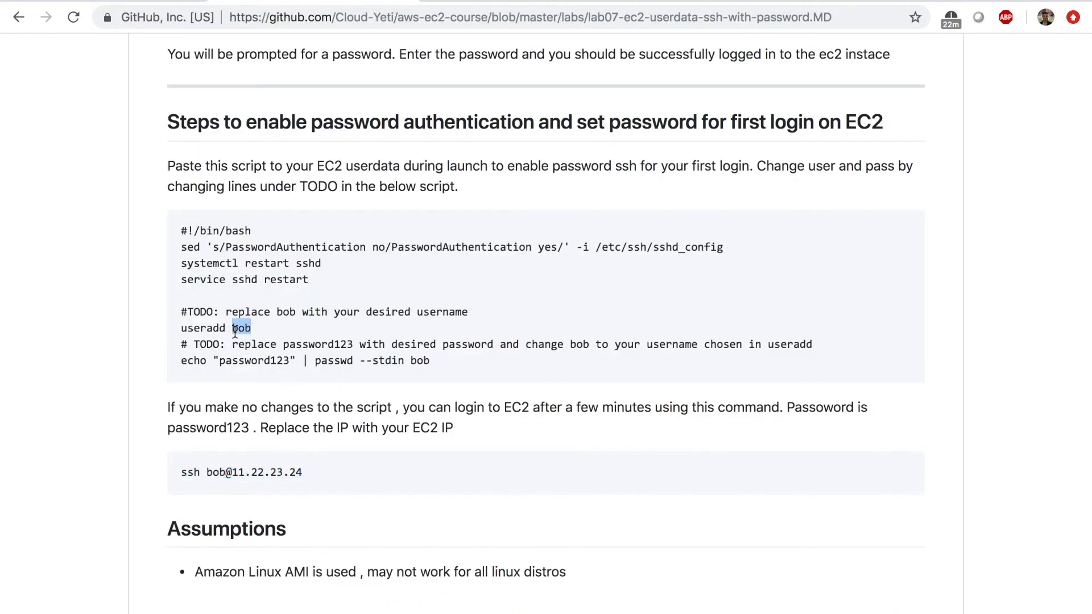
double_click(254, 361)
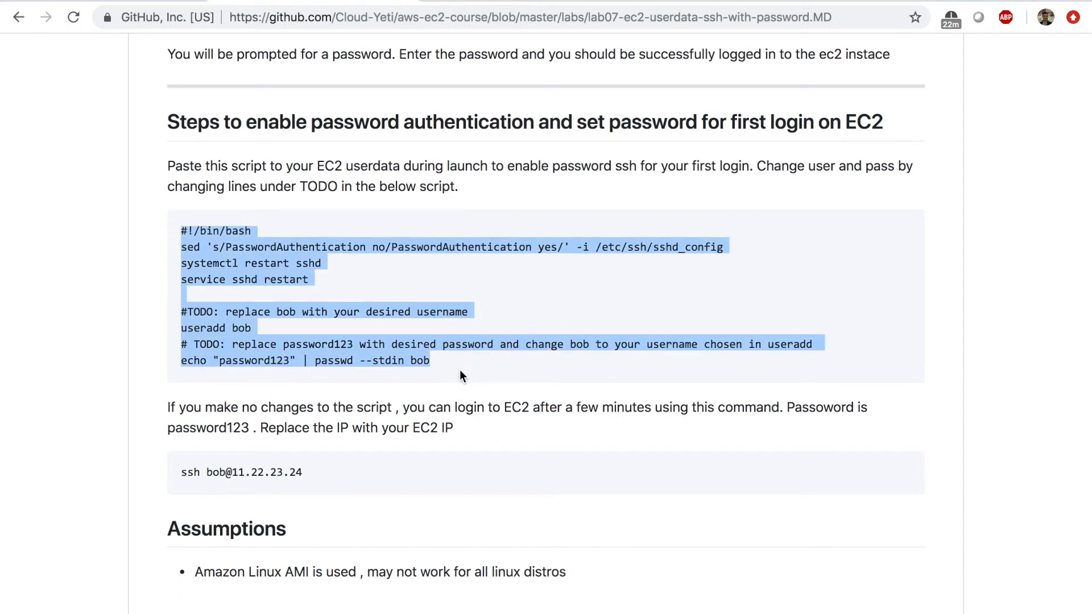
click(490, 166)
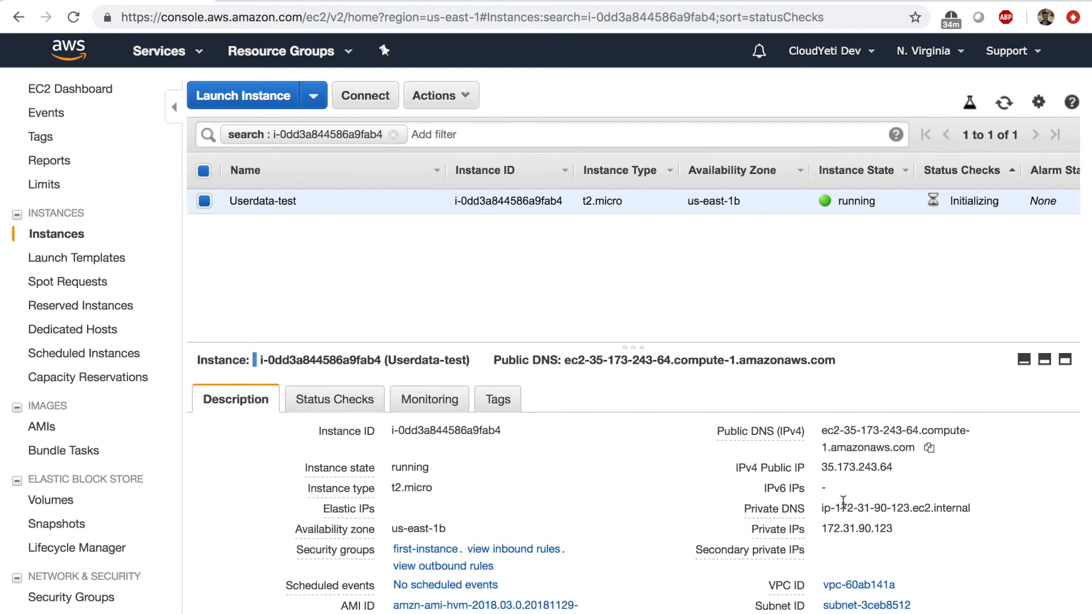
Select the instance's public IP 35.173.243.64 in the Description tab
double_click(853, 467)
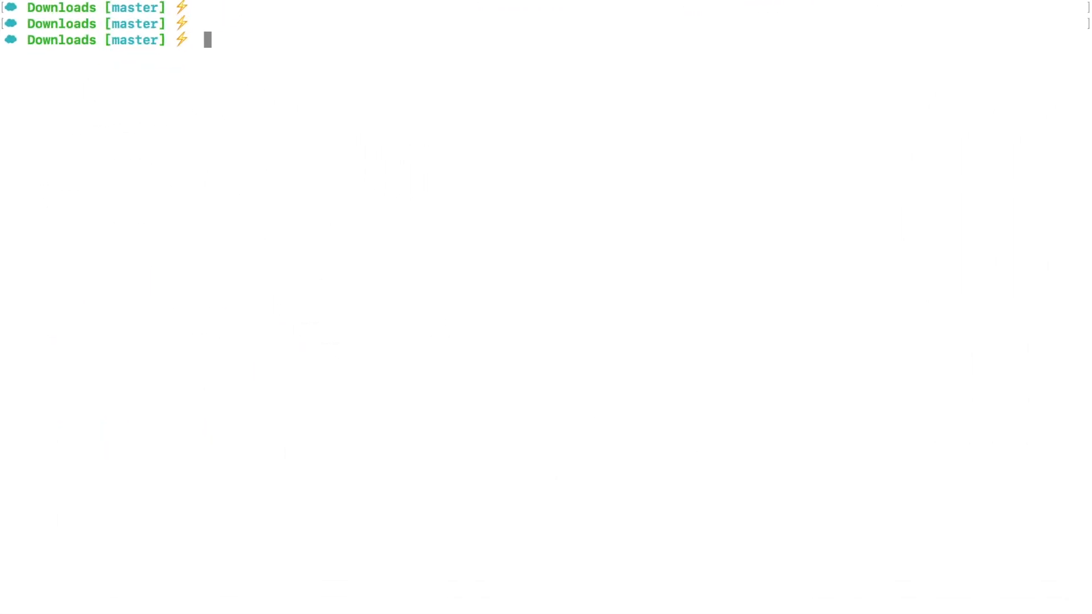
text(ssh bob)
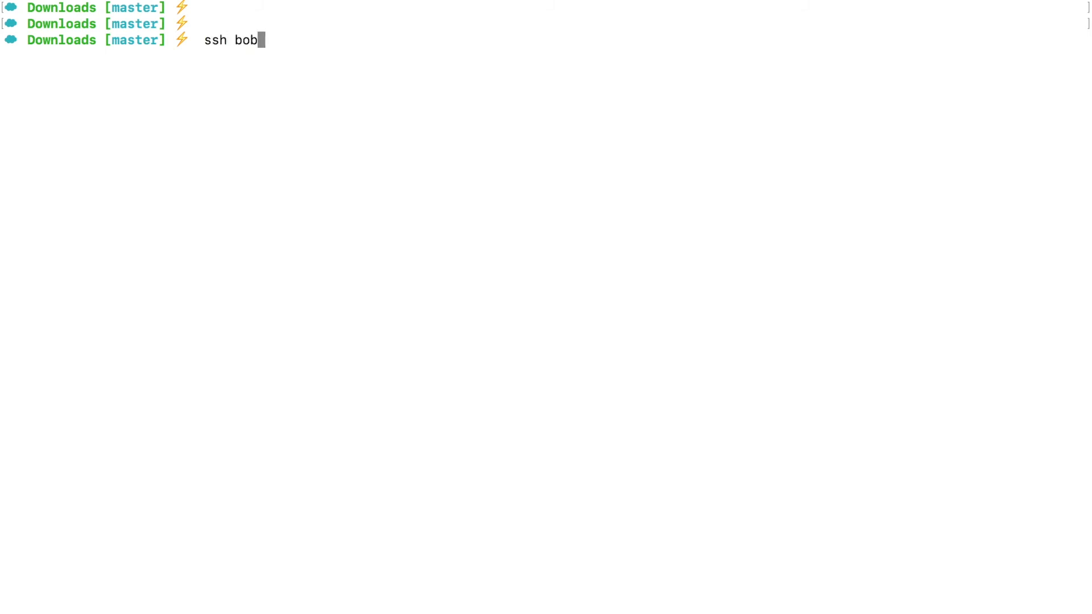
text(@35.173.243.64)
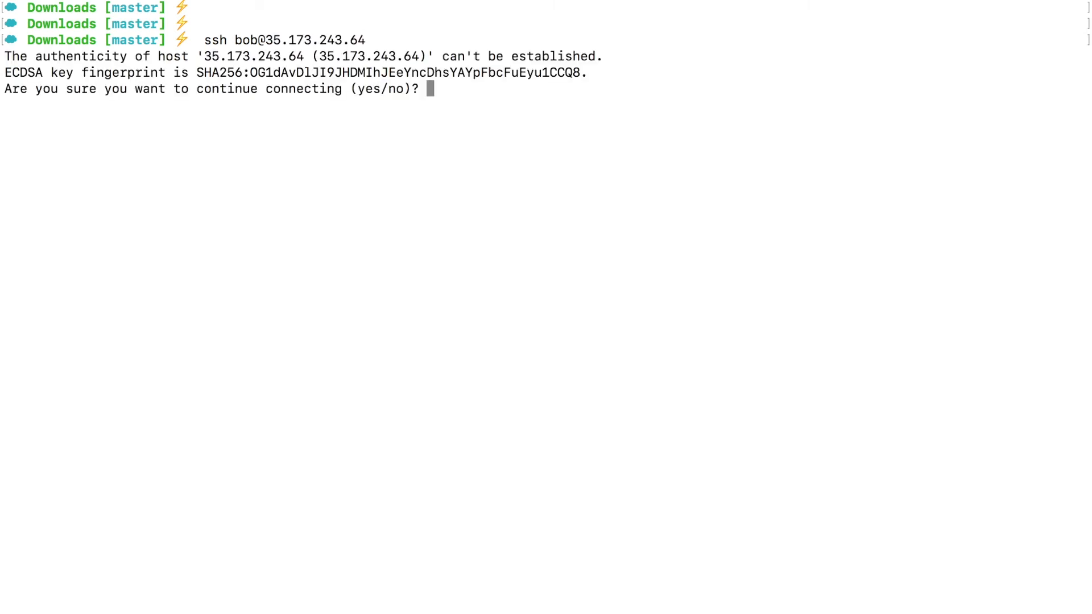
text(yes)
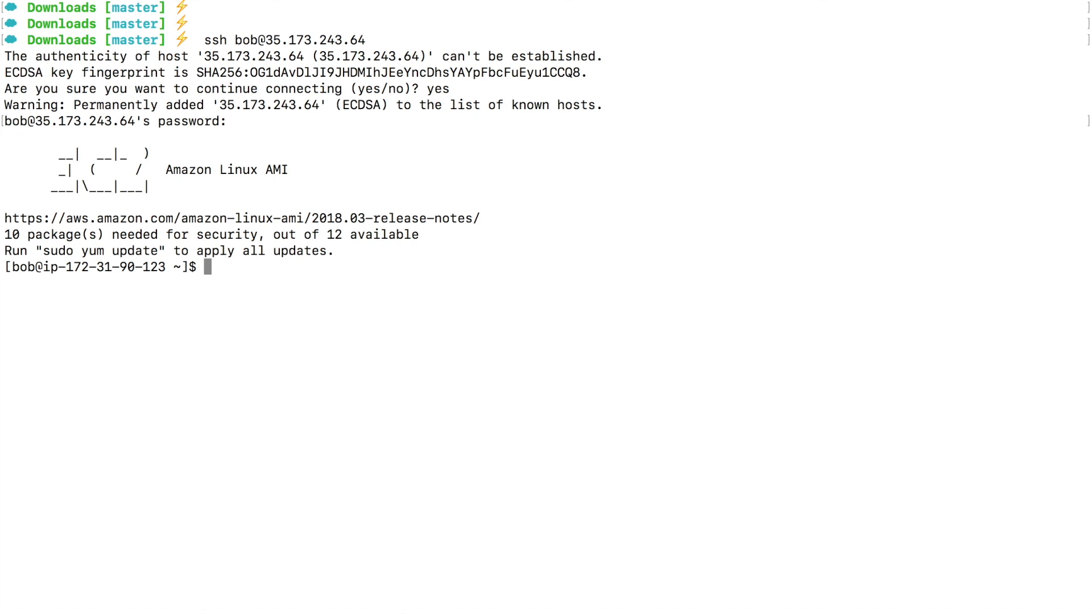
mouse_move(506, 354)
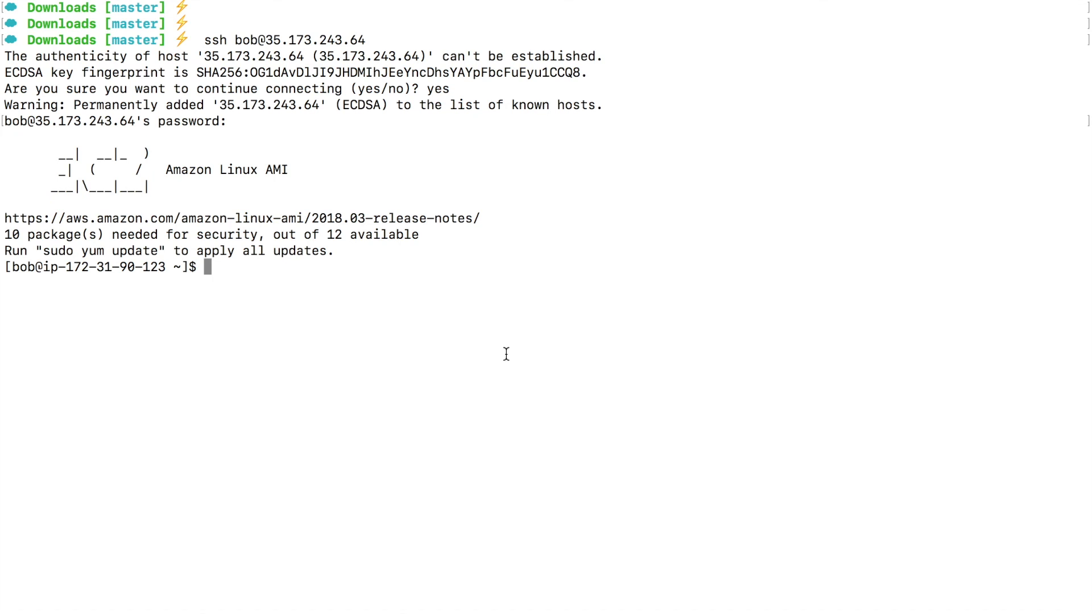
mouse_move(1001, 274)
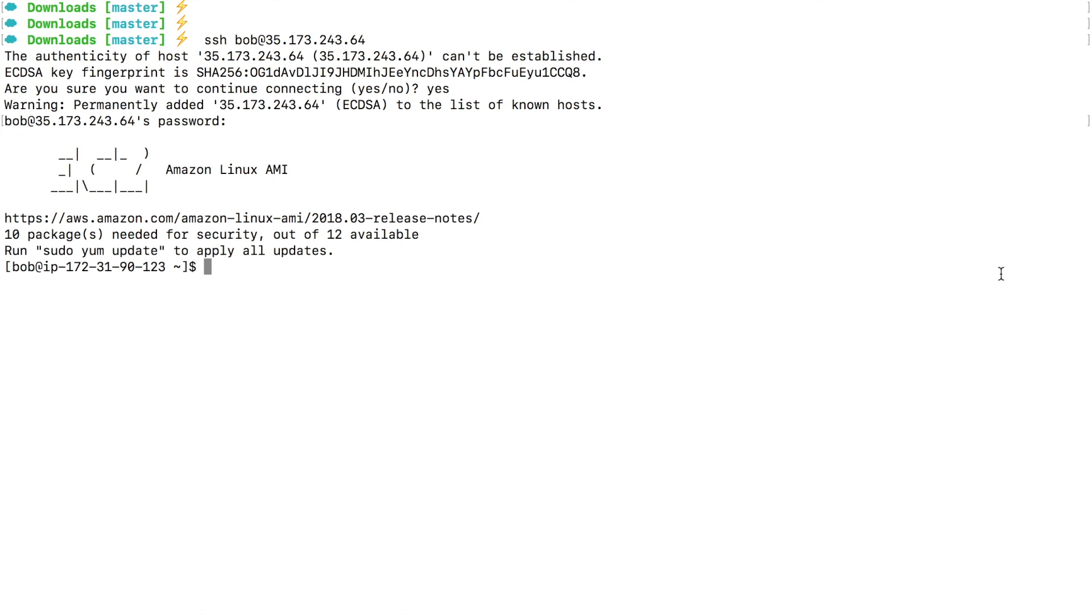
mouse_move(622, 432)
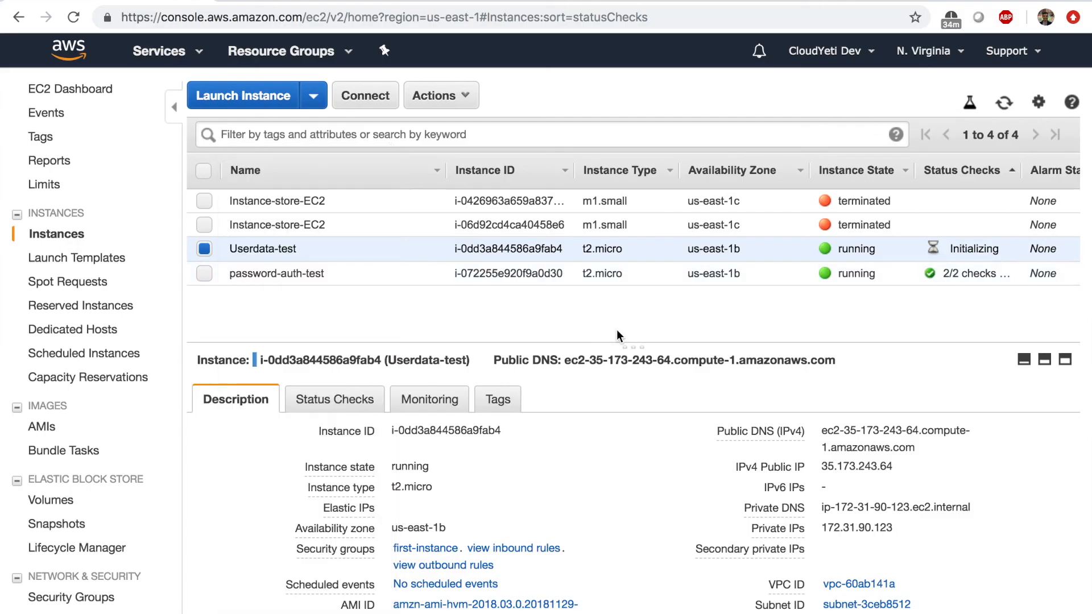
mouse_move(89, 99)
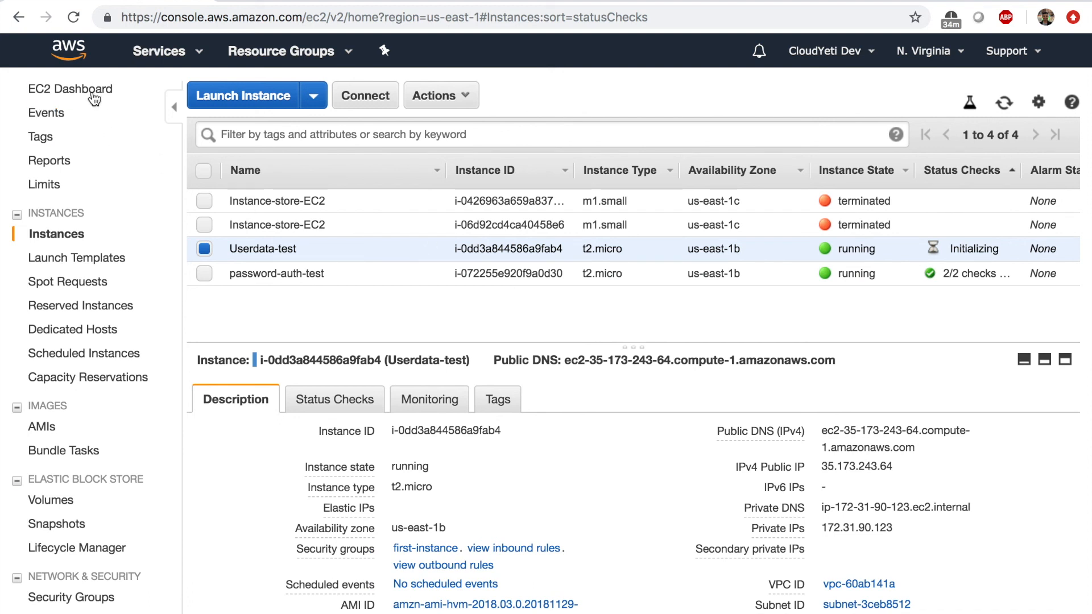
Select Userdata-test and password-auth-test together and confirm terminating both
click(204, 274)
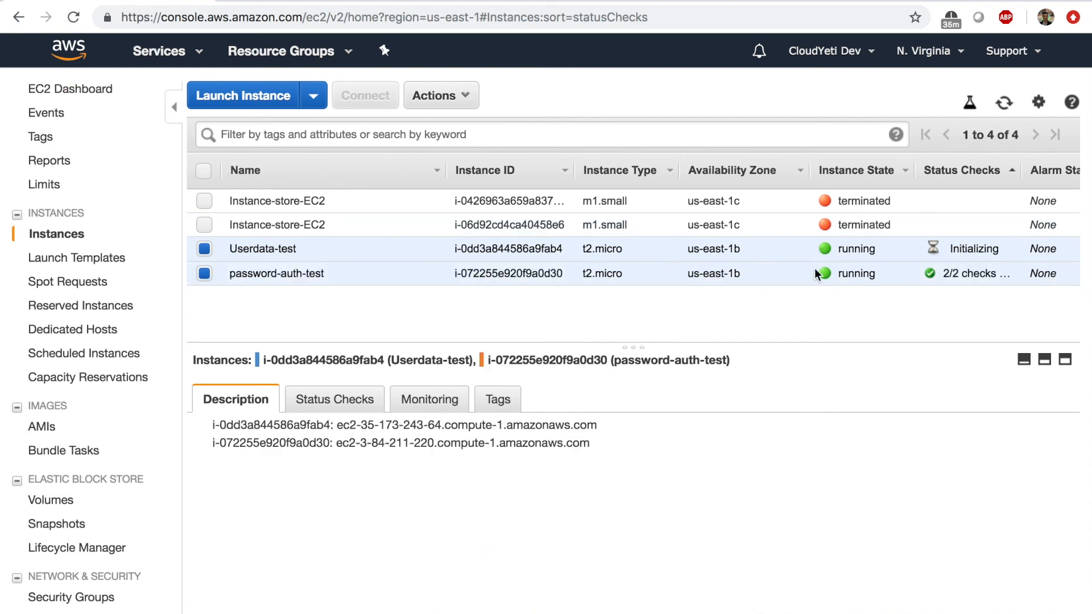
click(440, 95)
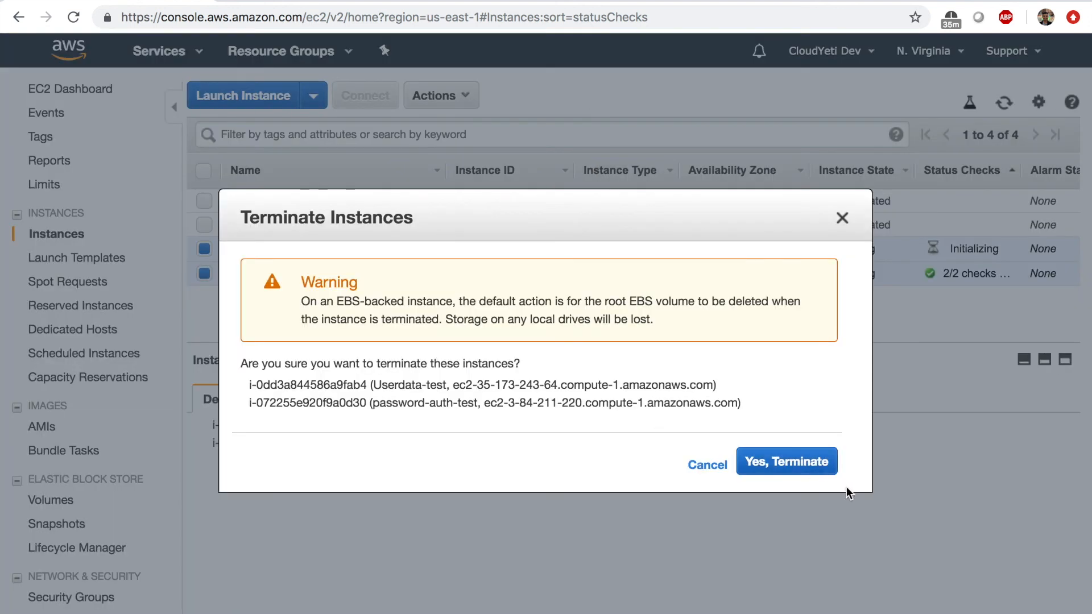
click(787, 462)
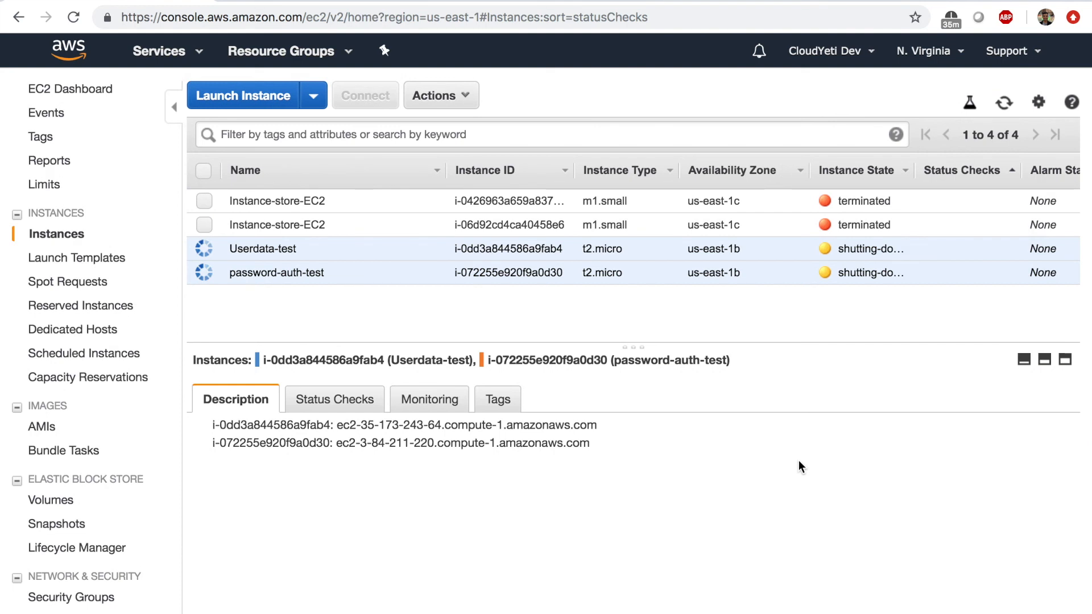